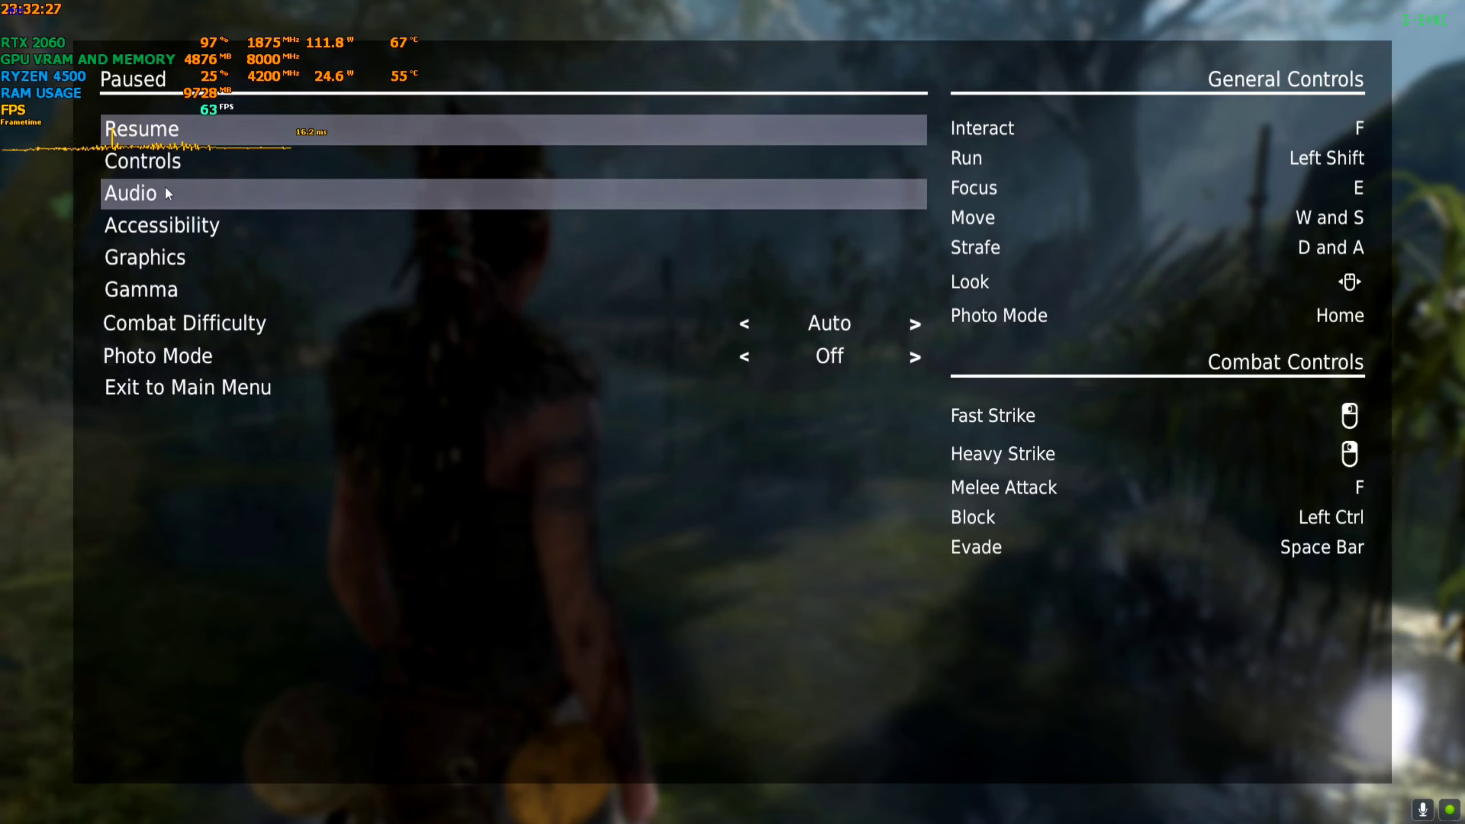
Step: Check graphics settings show ray tracing Medium, DLSS Quality and DirectX 12, then resume play
click(145, 257)
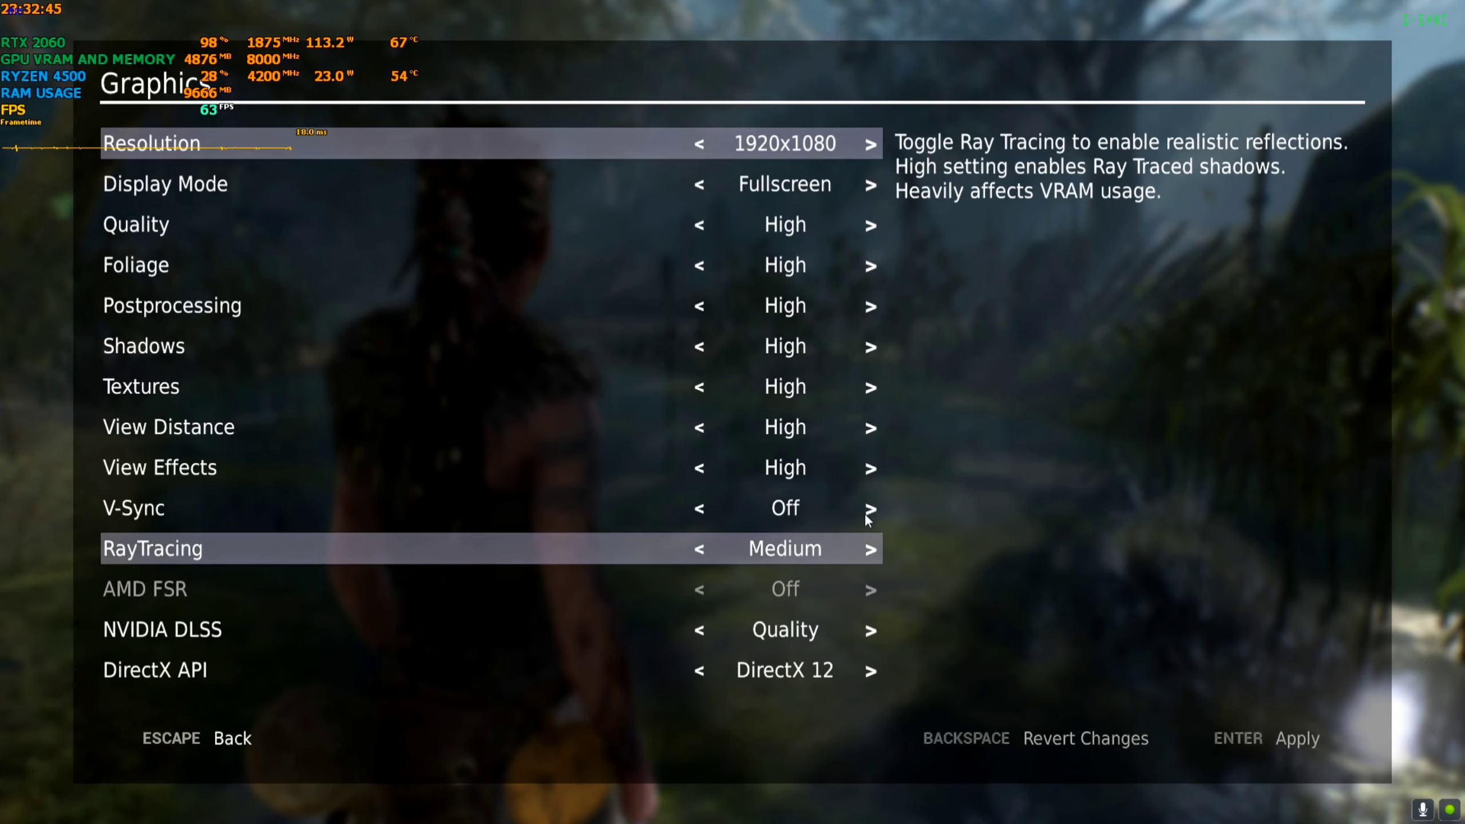
click(153, 671)
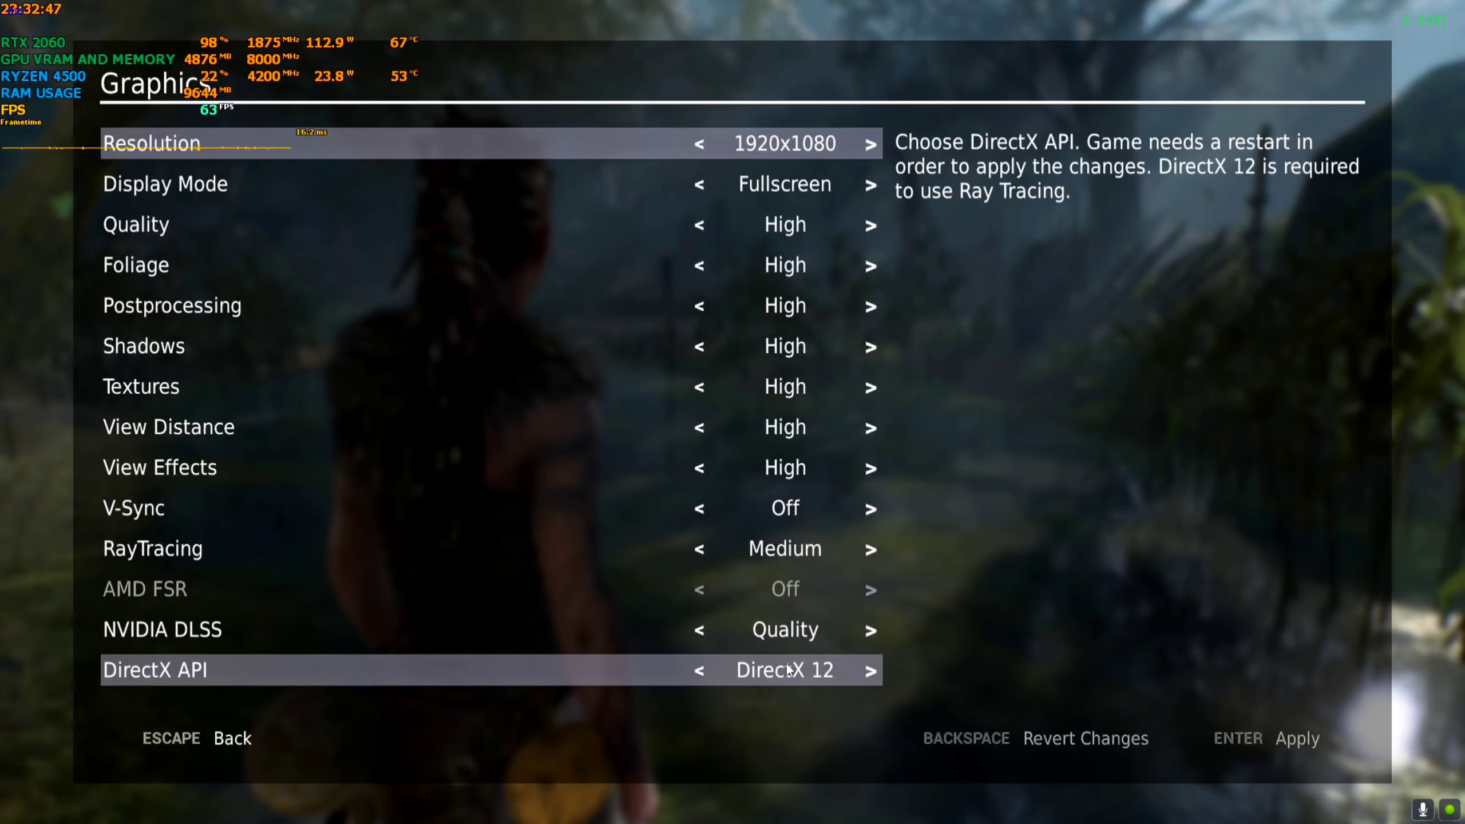
key(Escape)
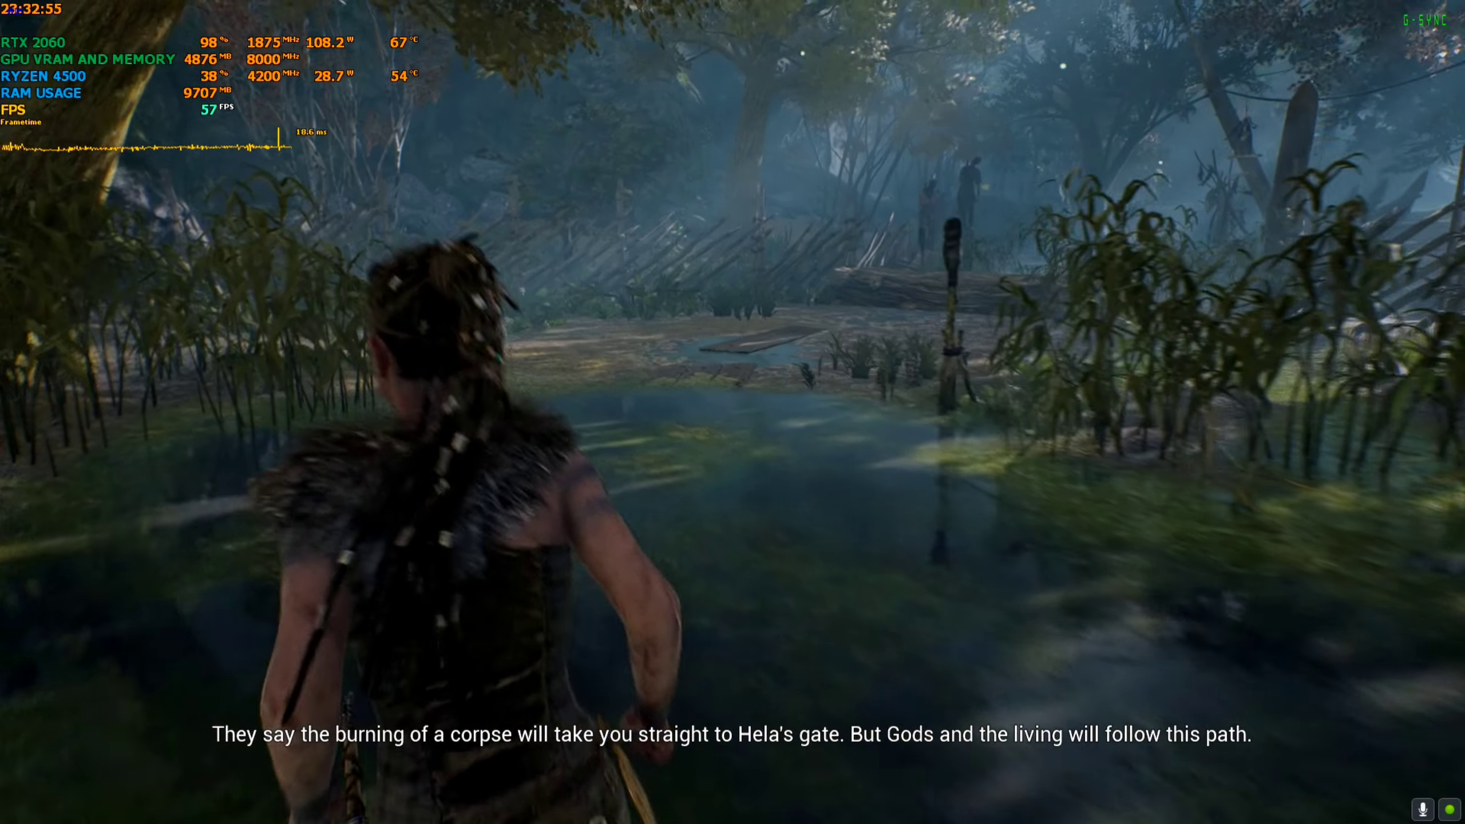
Step: Walk forward while watching the FPS overlay, then pause and quit to the desktop
key(w)
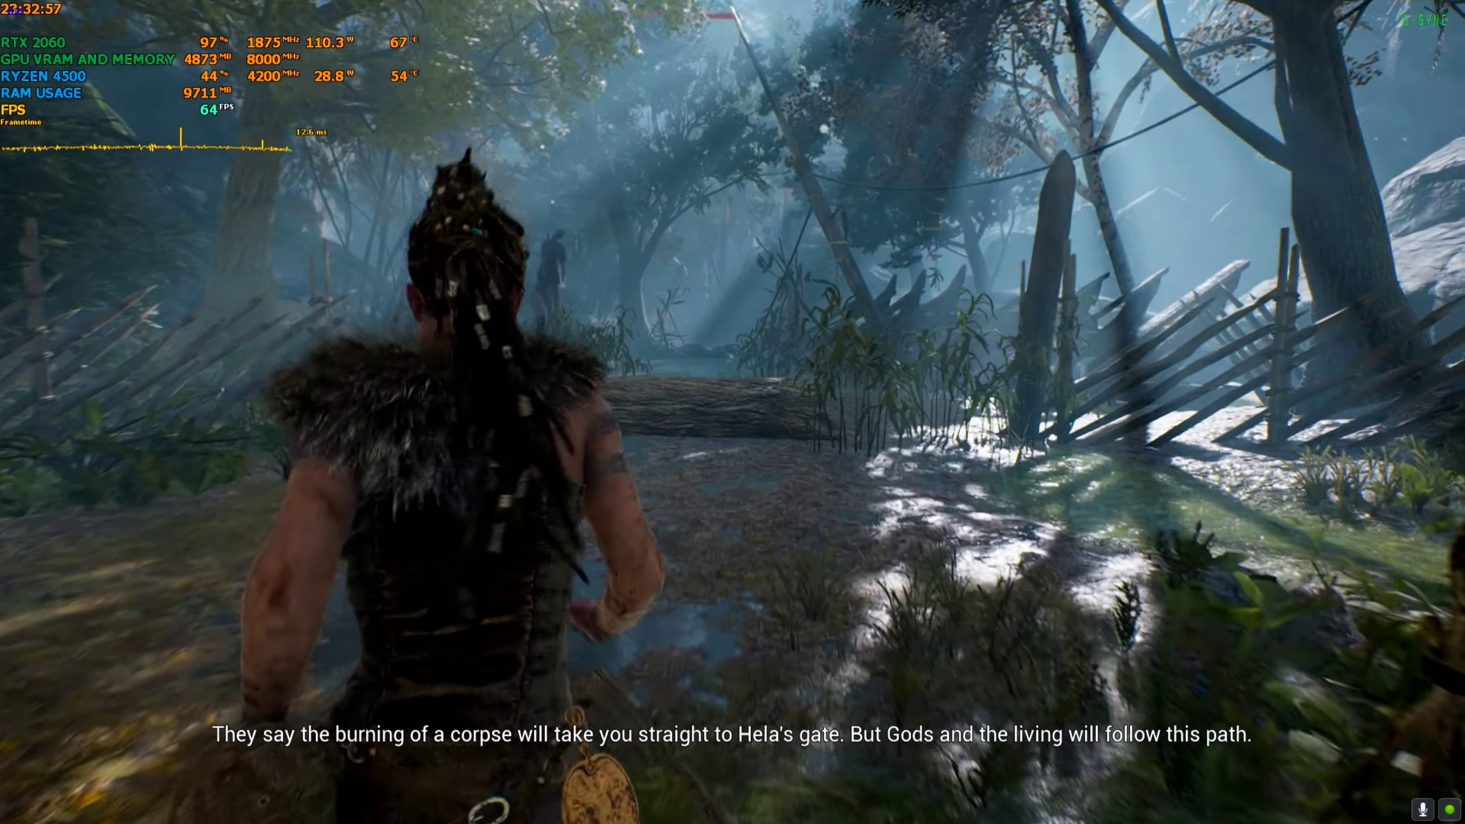
key(Escape)
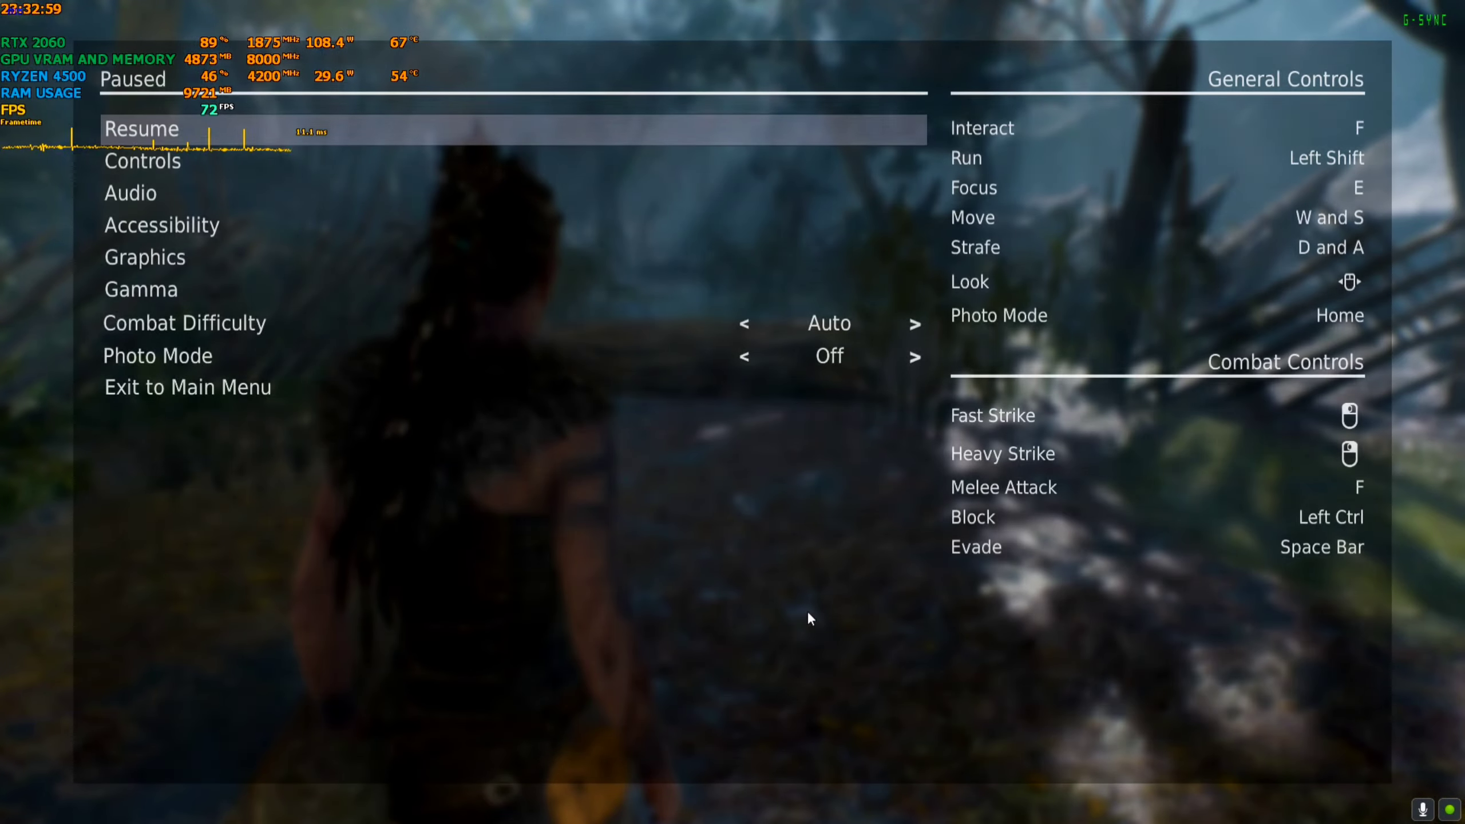
click(187, 387)
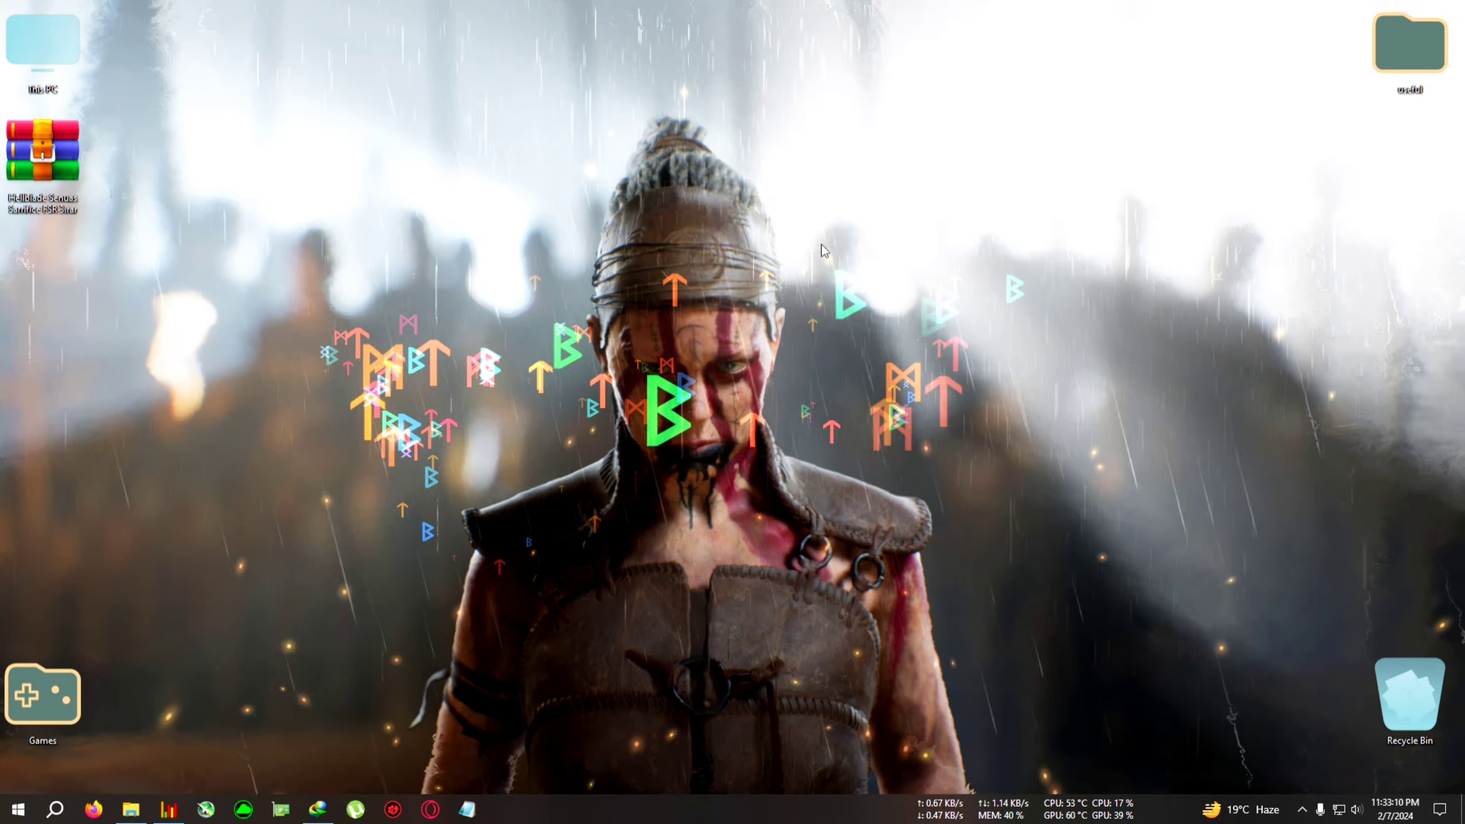
Step: Open the Hellblade FSR3 mod folder and take FSR2FSR3.asi, winmm.dll and winmm.ini
drag(42, 154, 294, 61)
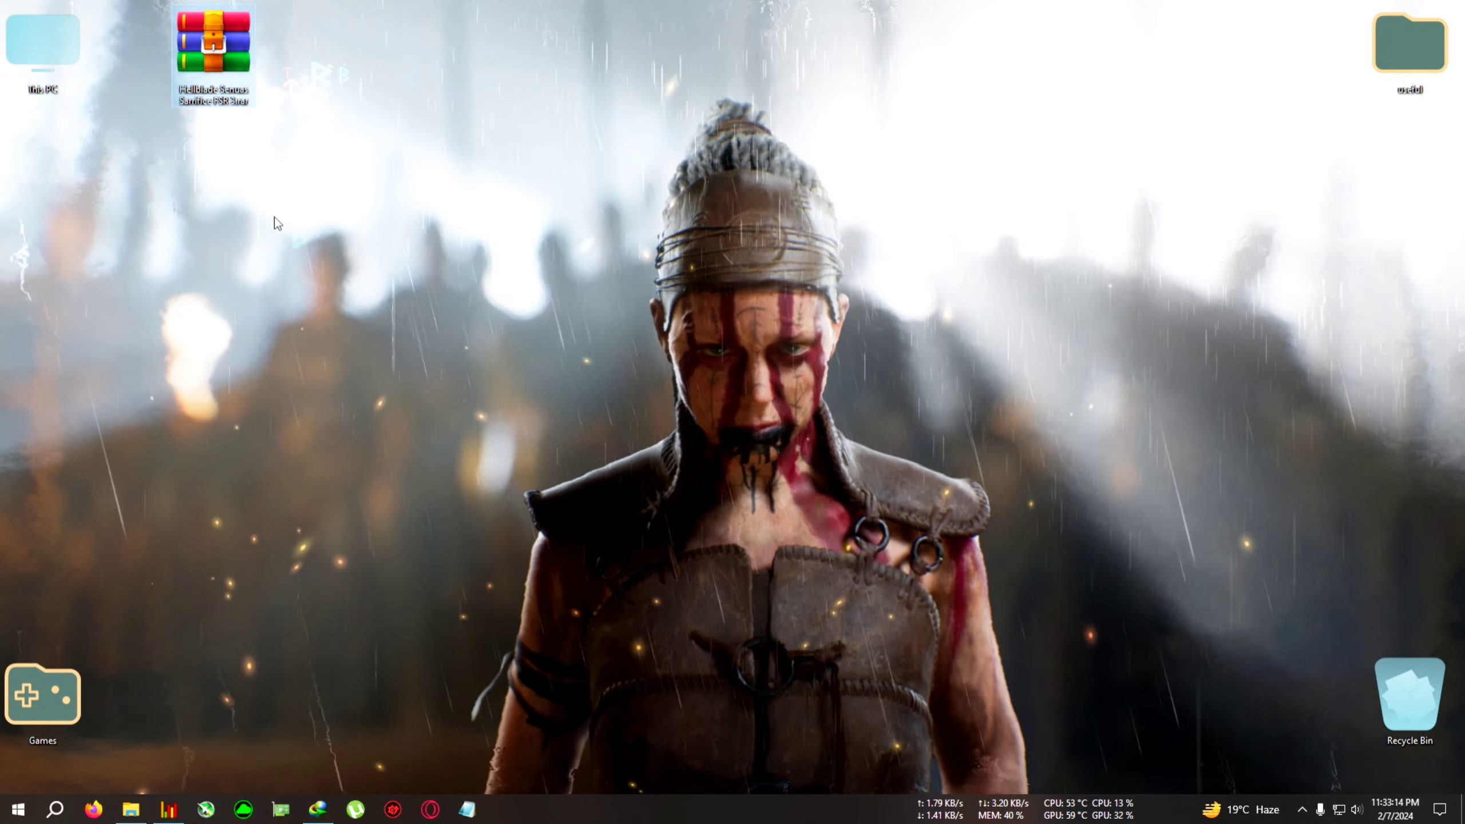
drag(212, 52, 42, 168)
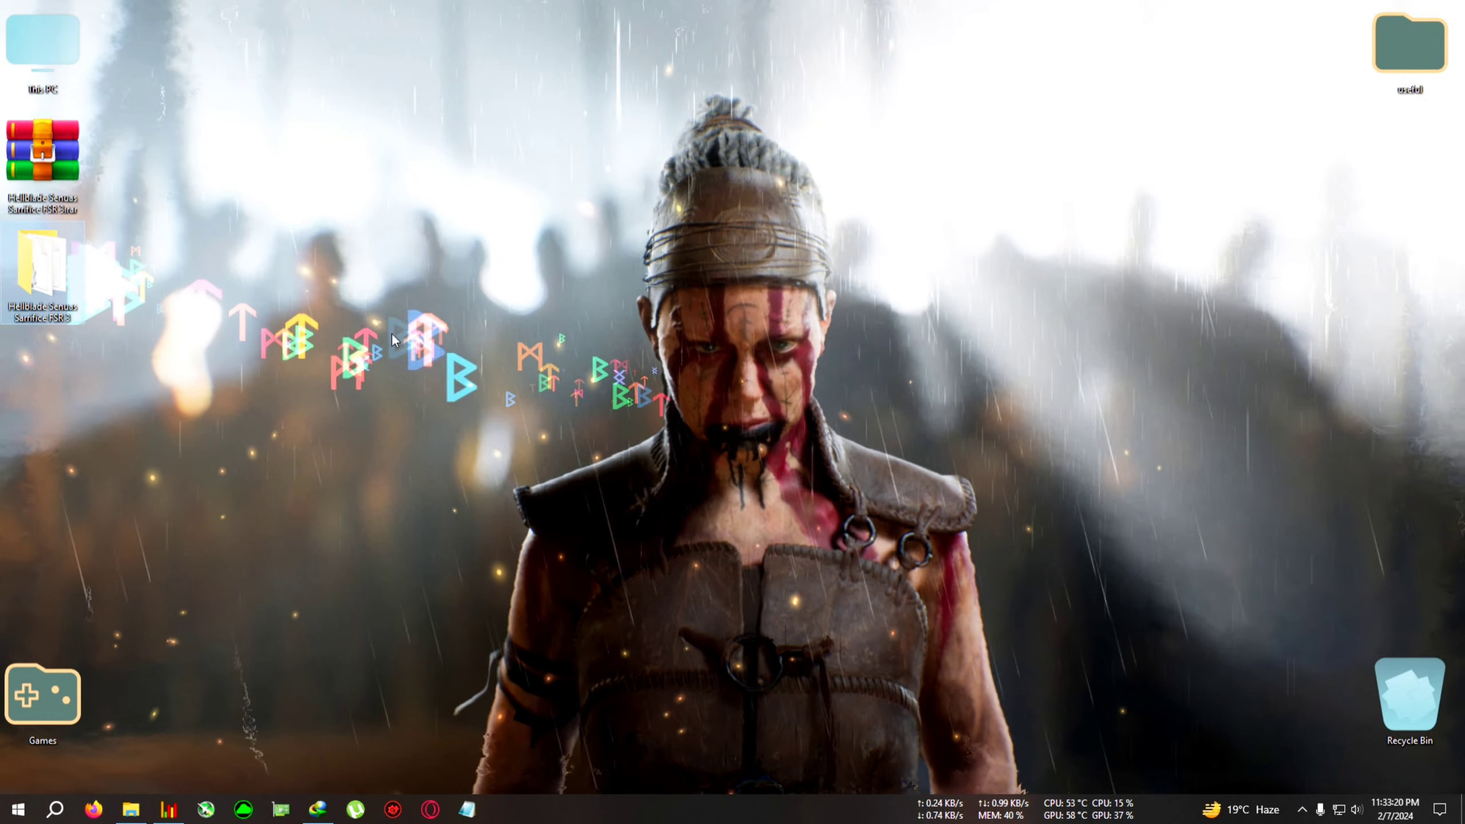
double_click(42, 271)
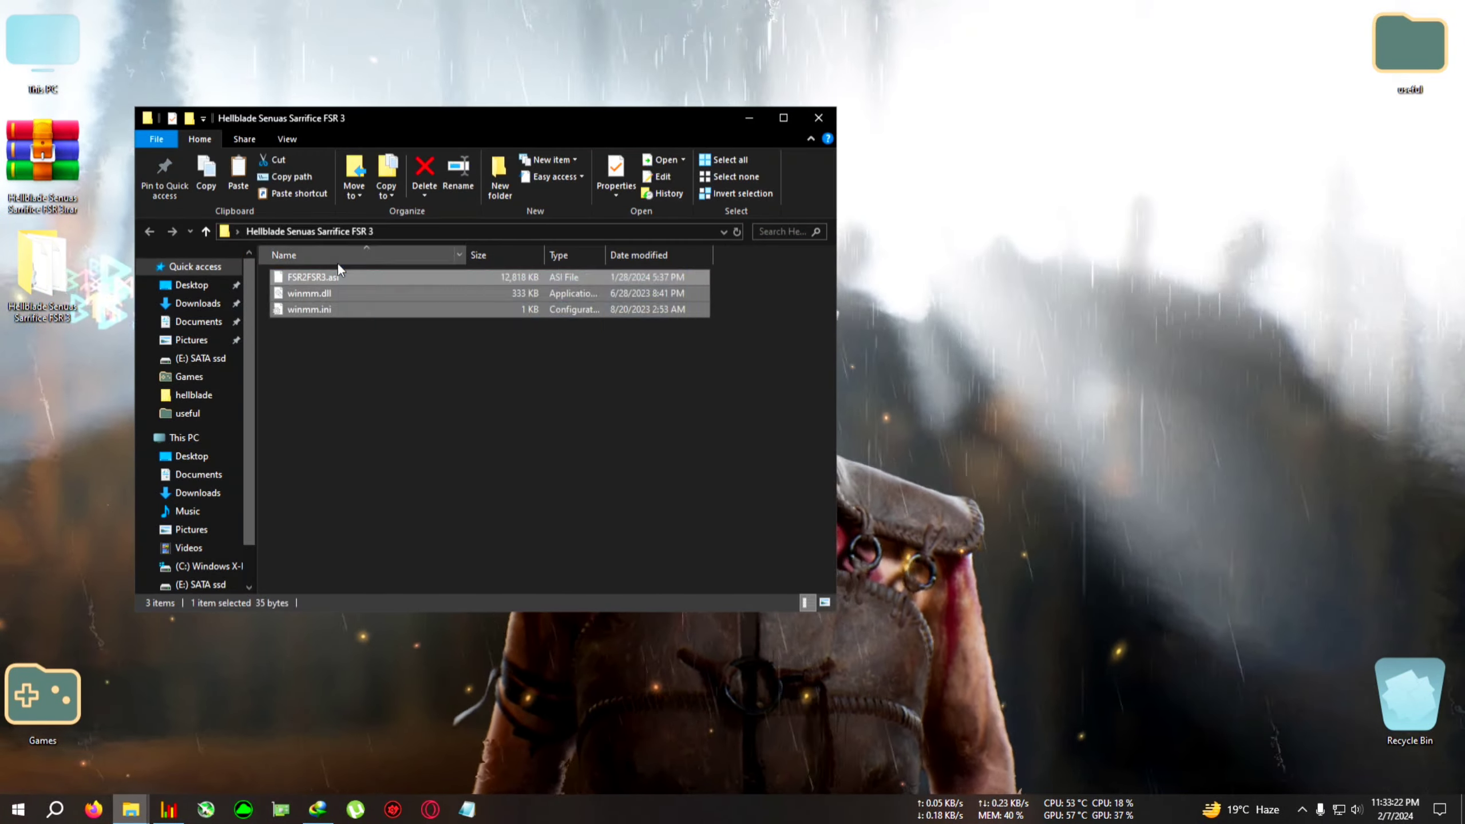
click(732, 159)
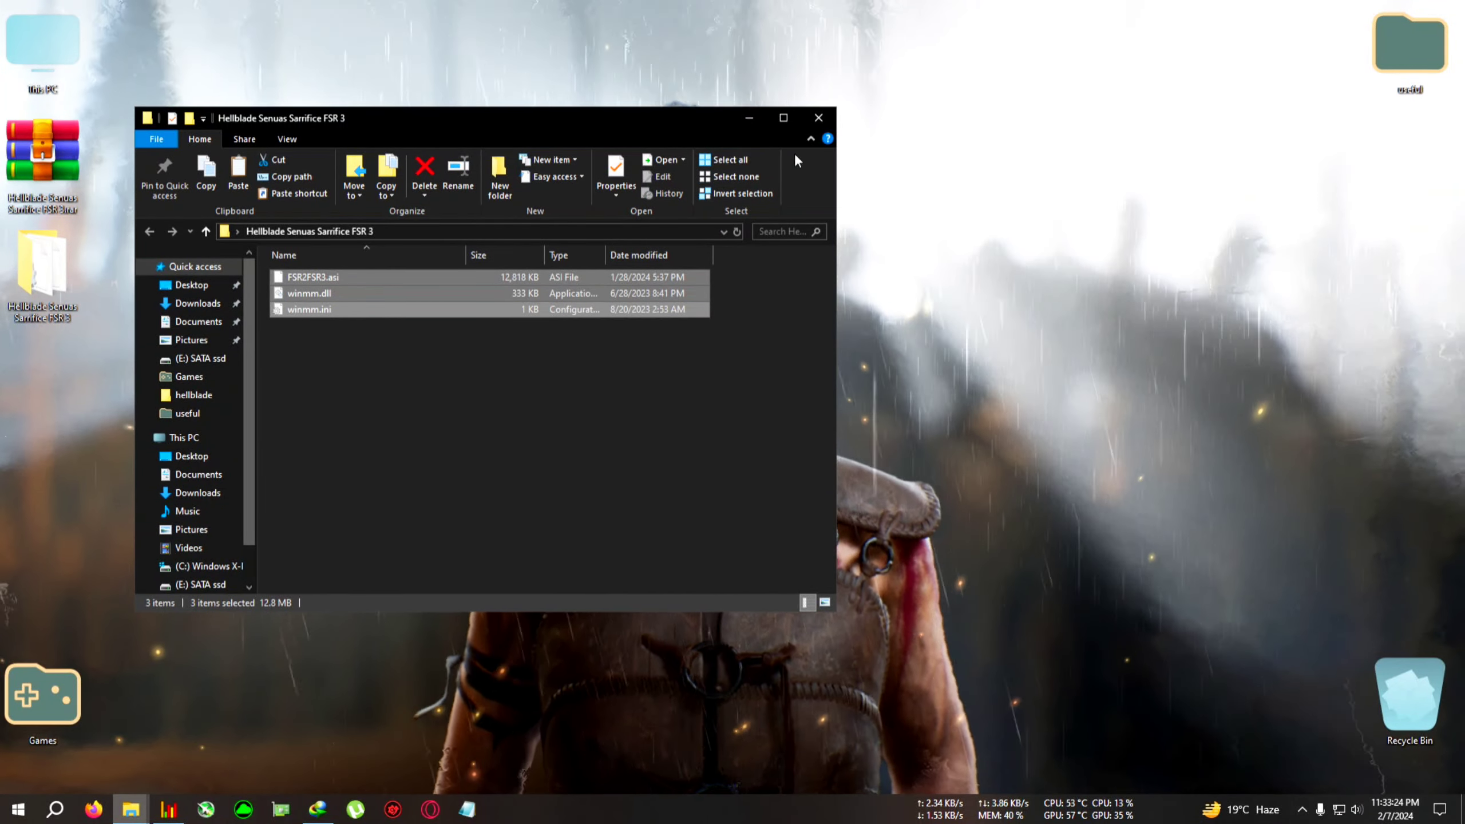
click(183, 436)
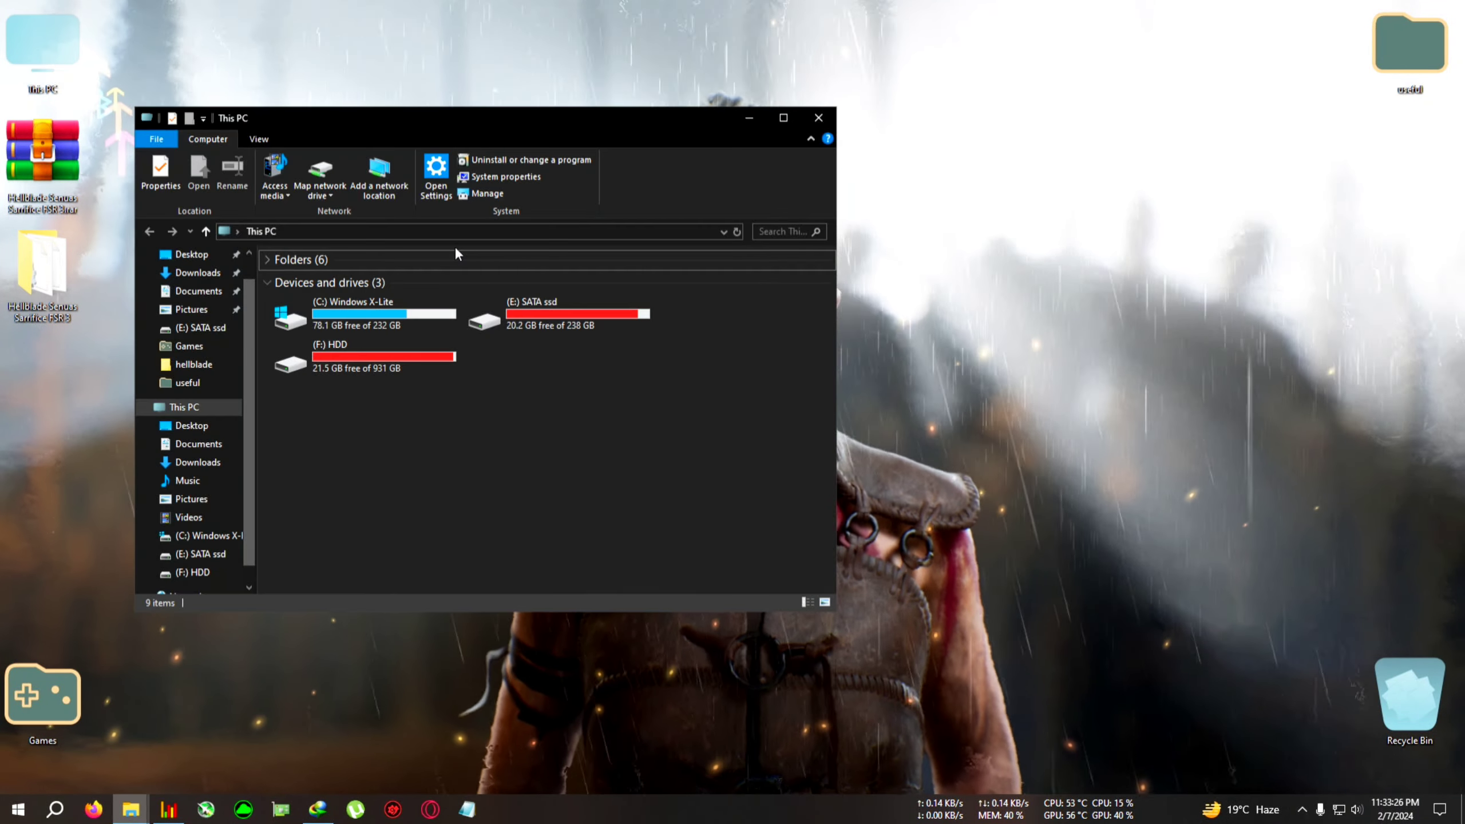
Step: Paste the three mod files into C:\Games\...\HellbladeGame\Binaries\Win64
click(783, 117)
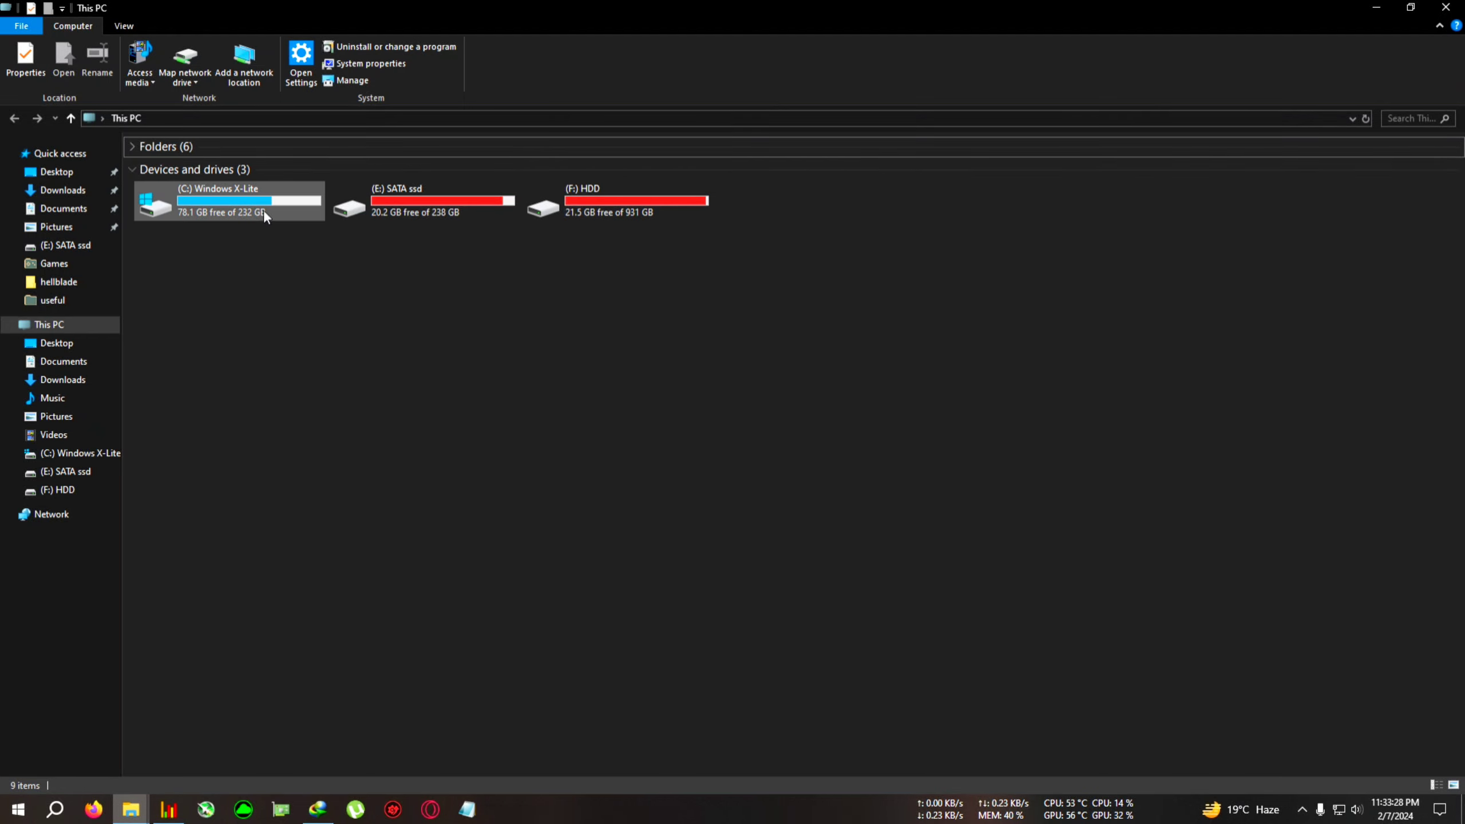
double_click(248, 200)
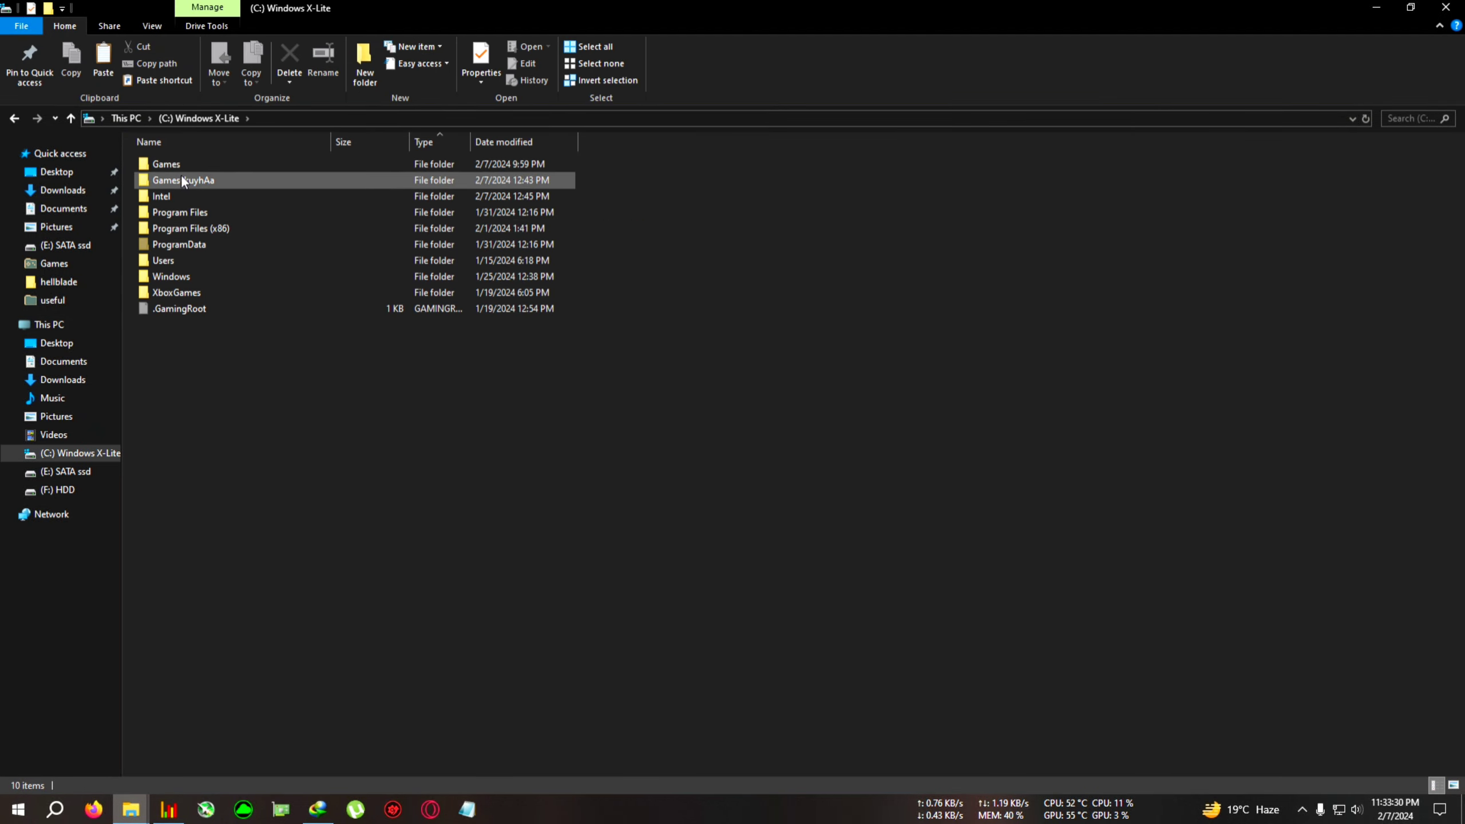
double_click(166, 164)
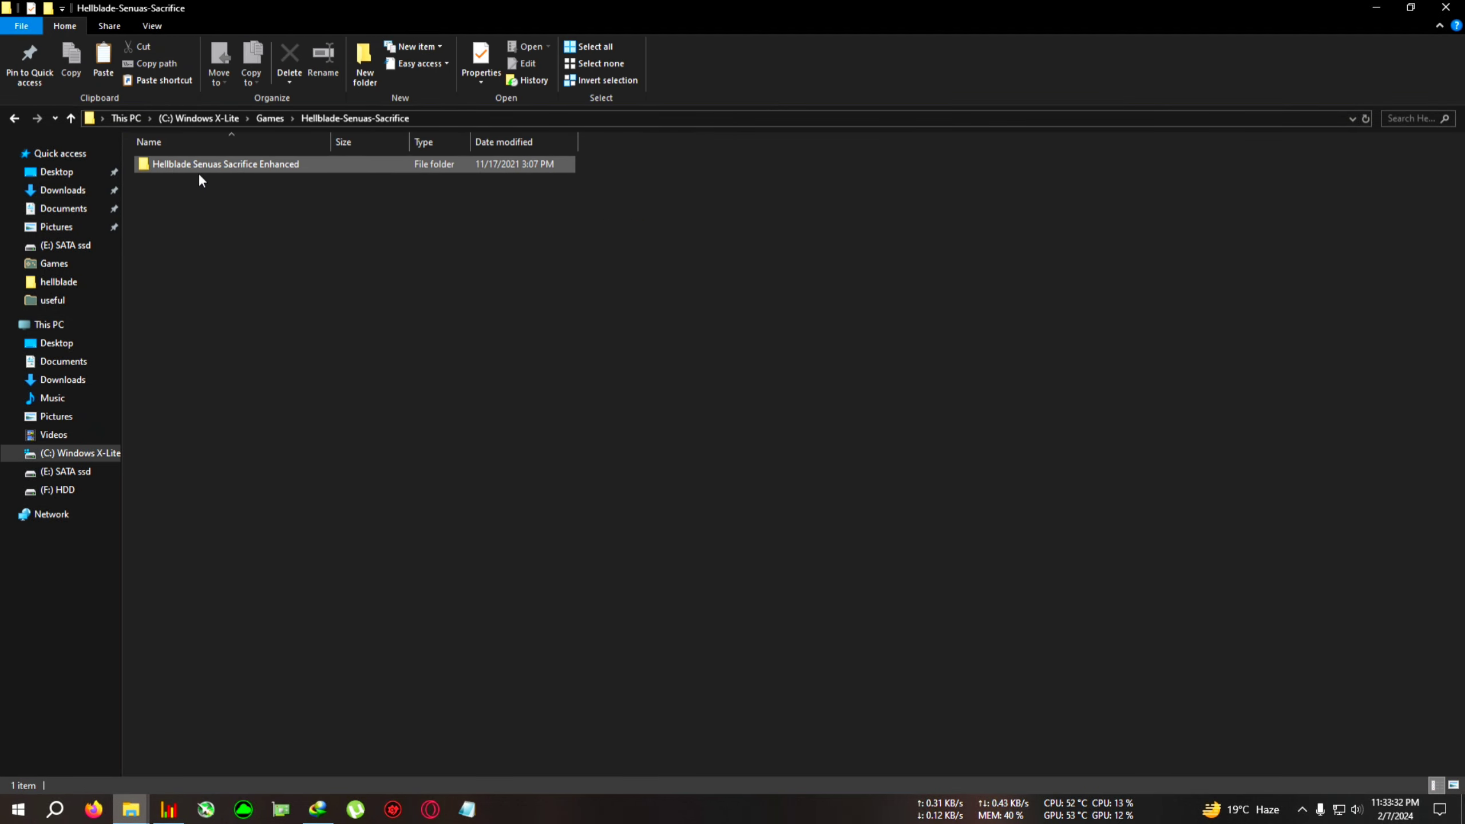
double_click(224, 163)
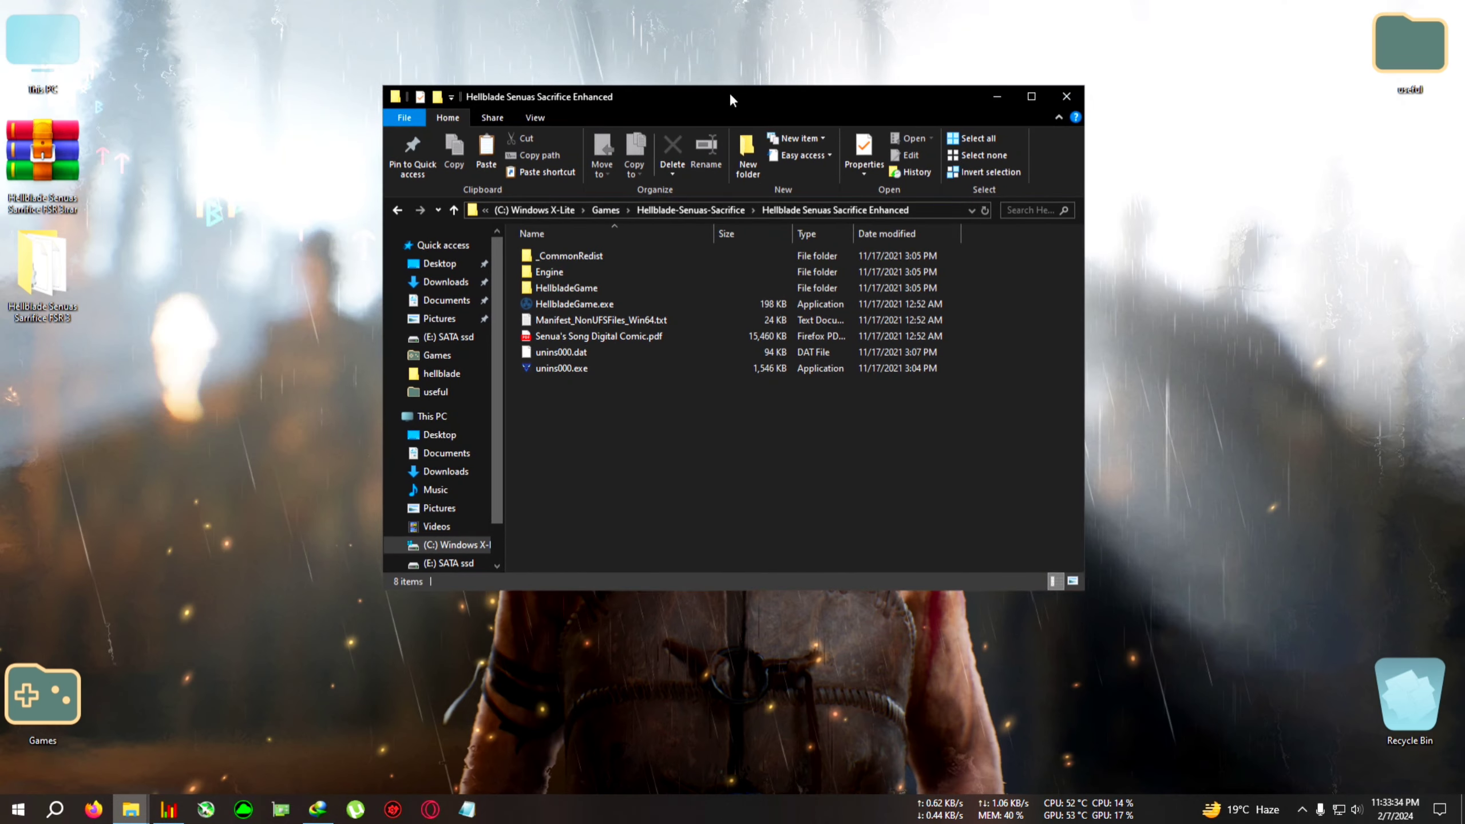
double_click(566, 287)
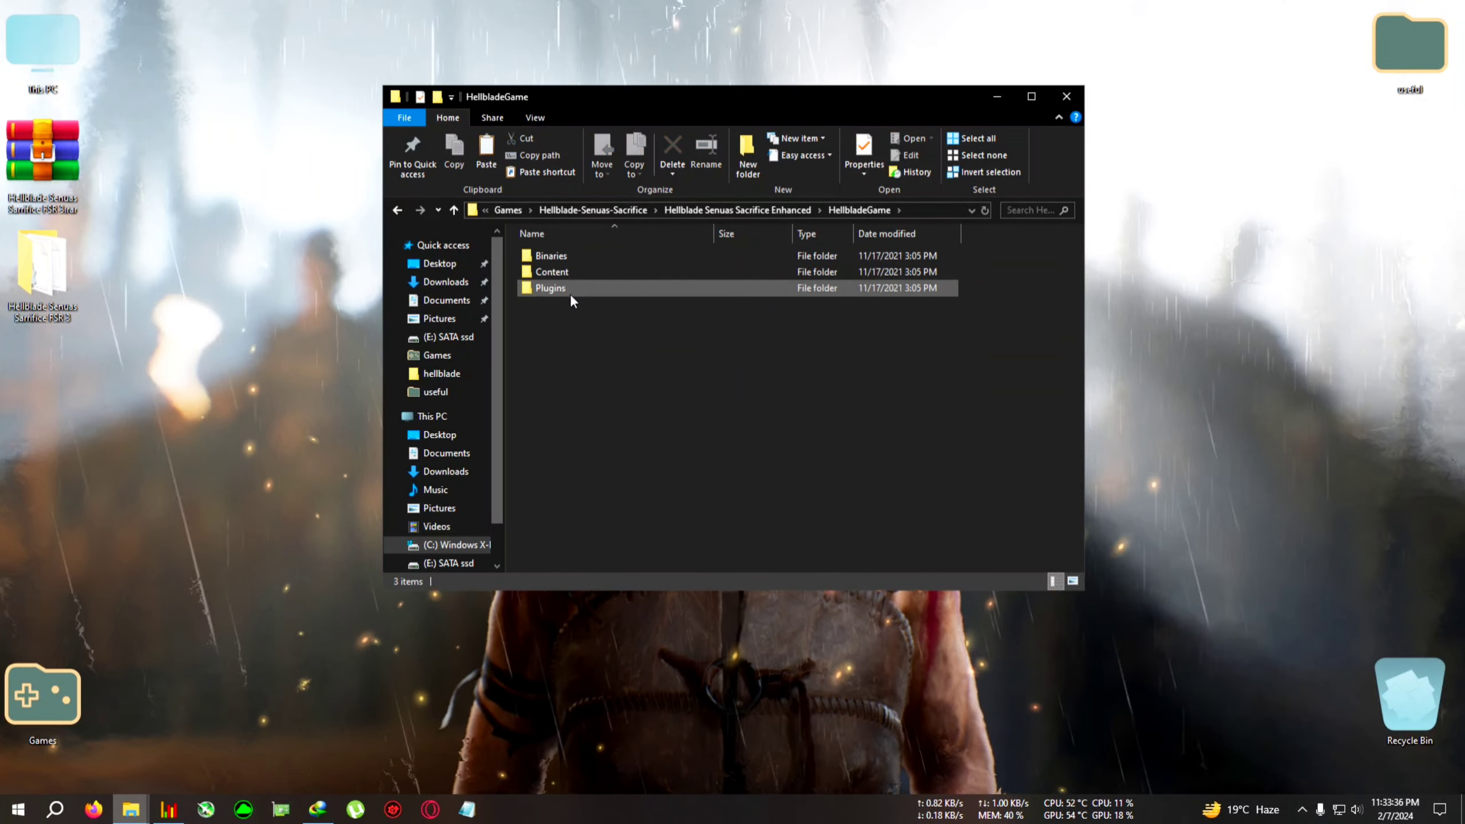
double_click(551, 255)
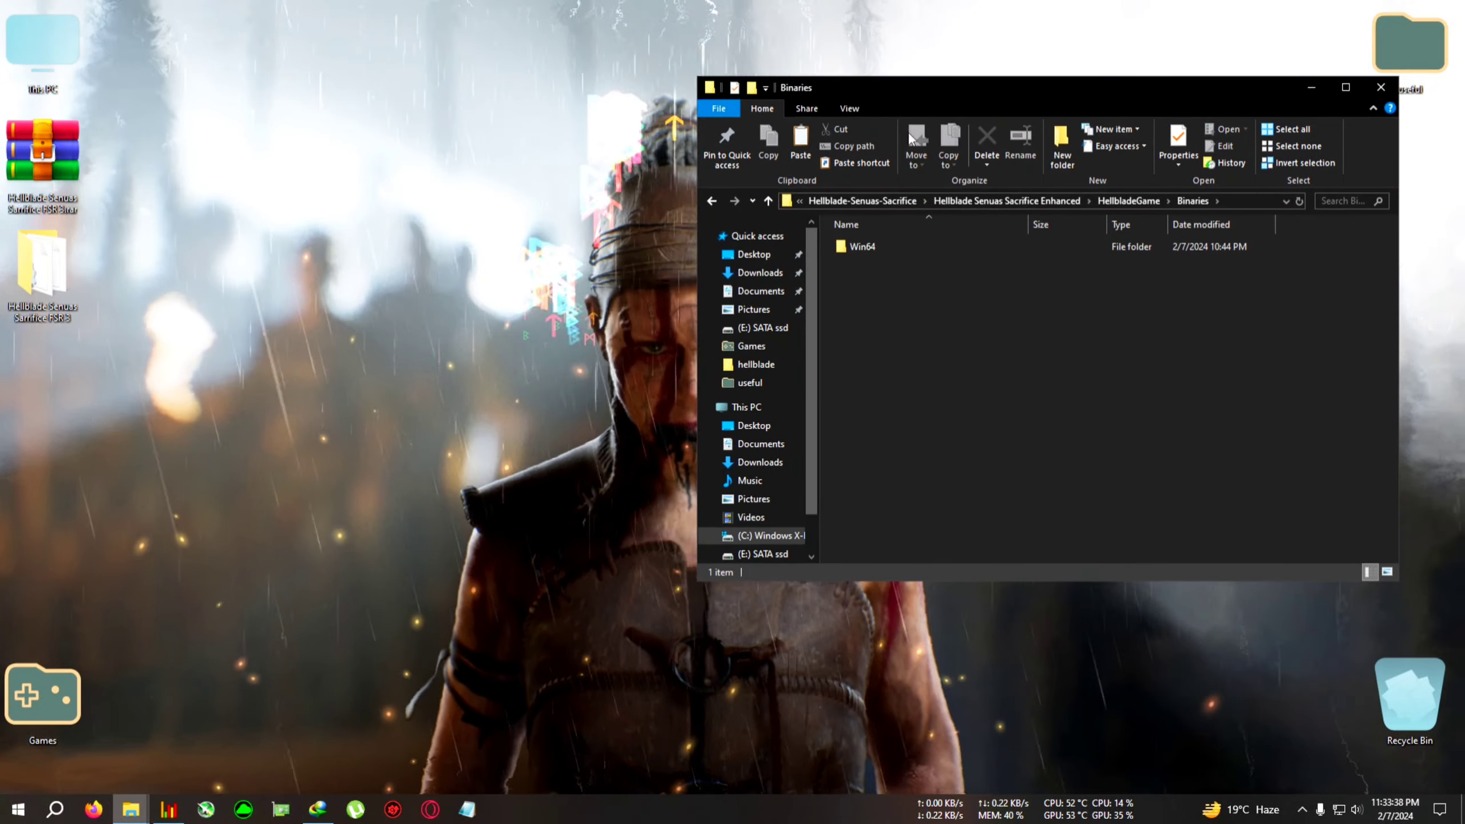
double_click(862, 246)
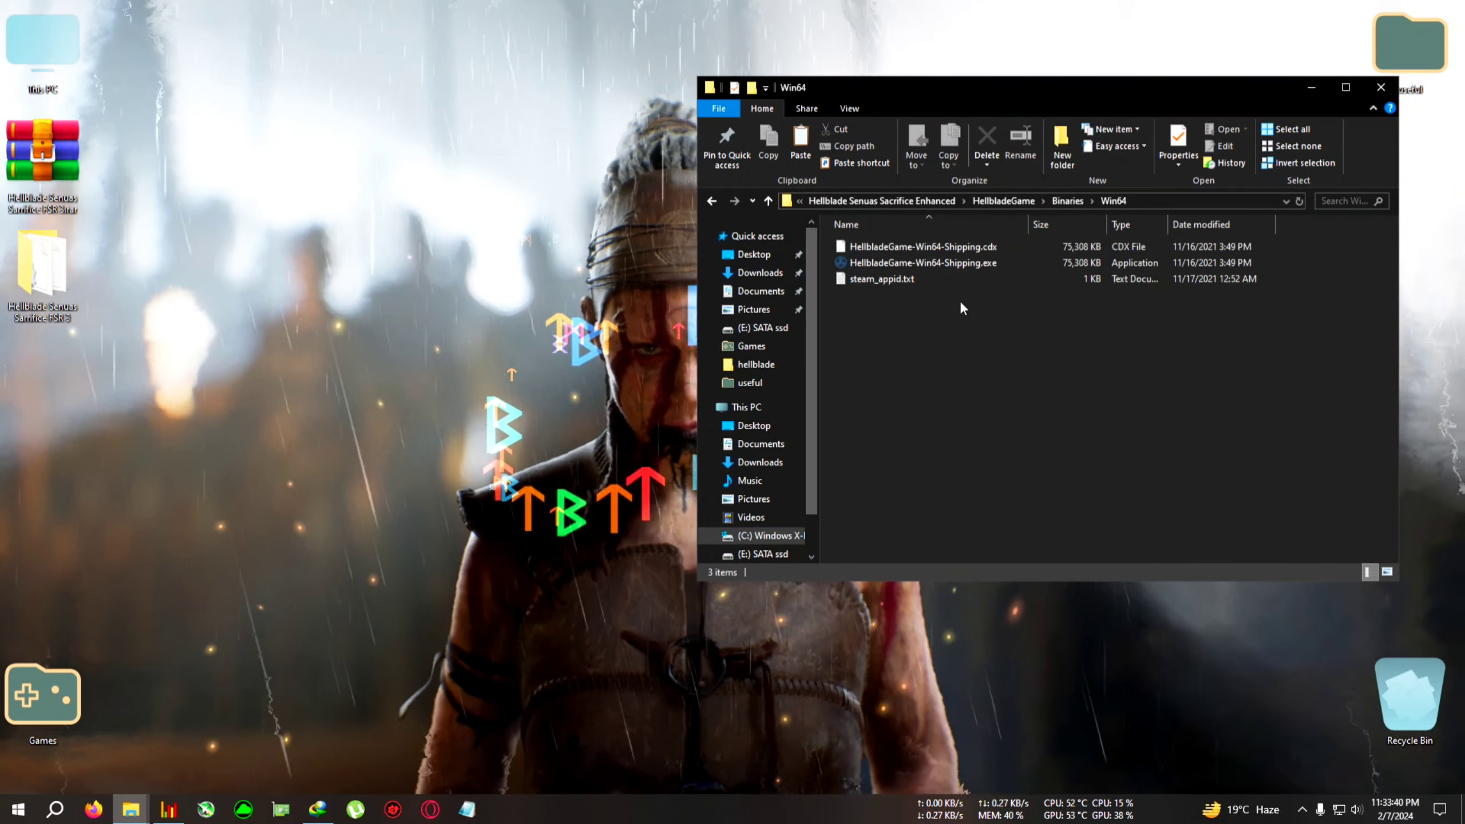
click(800, 145)
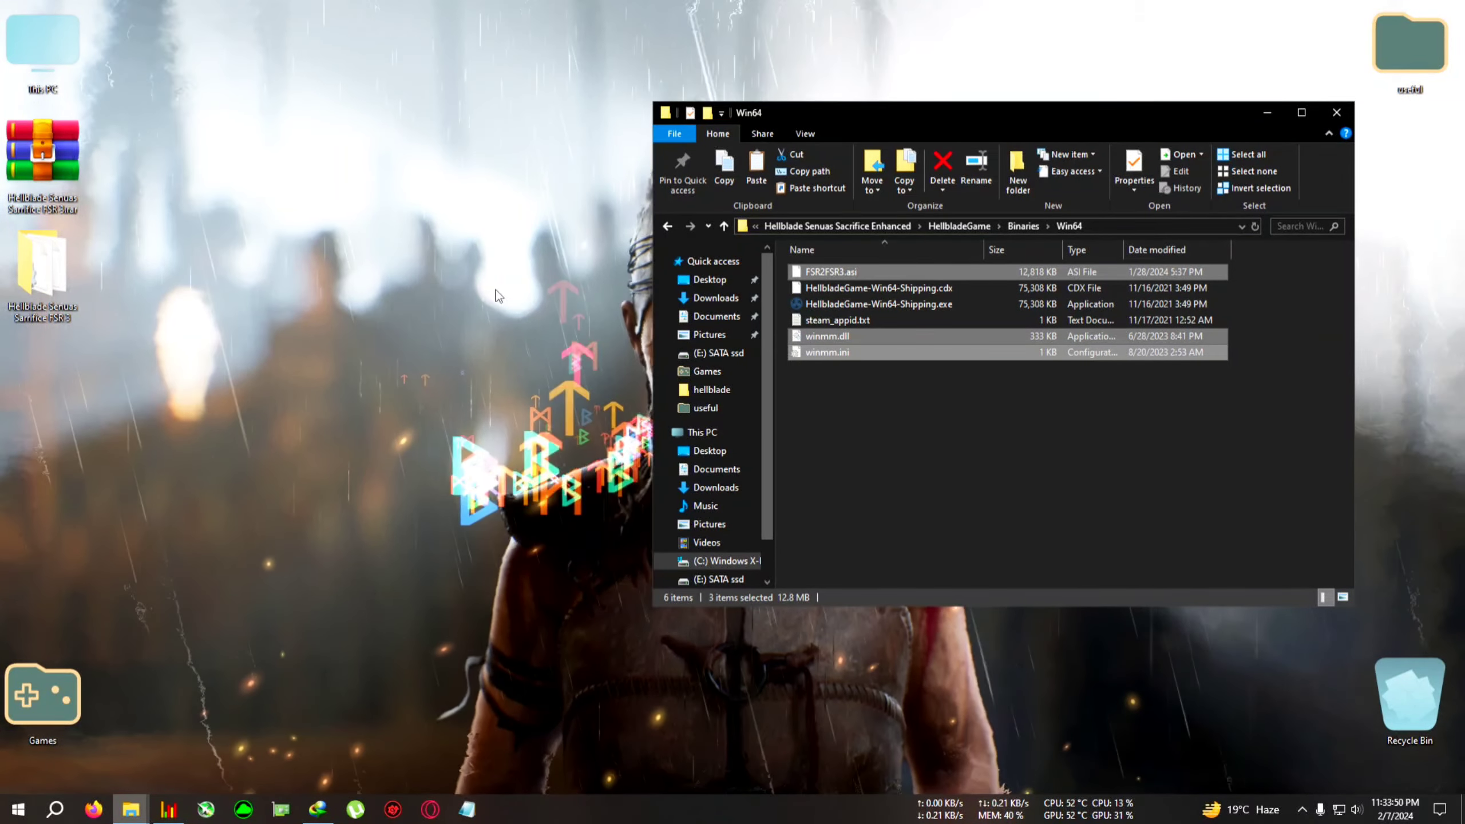
mouse_move(319, 516)
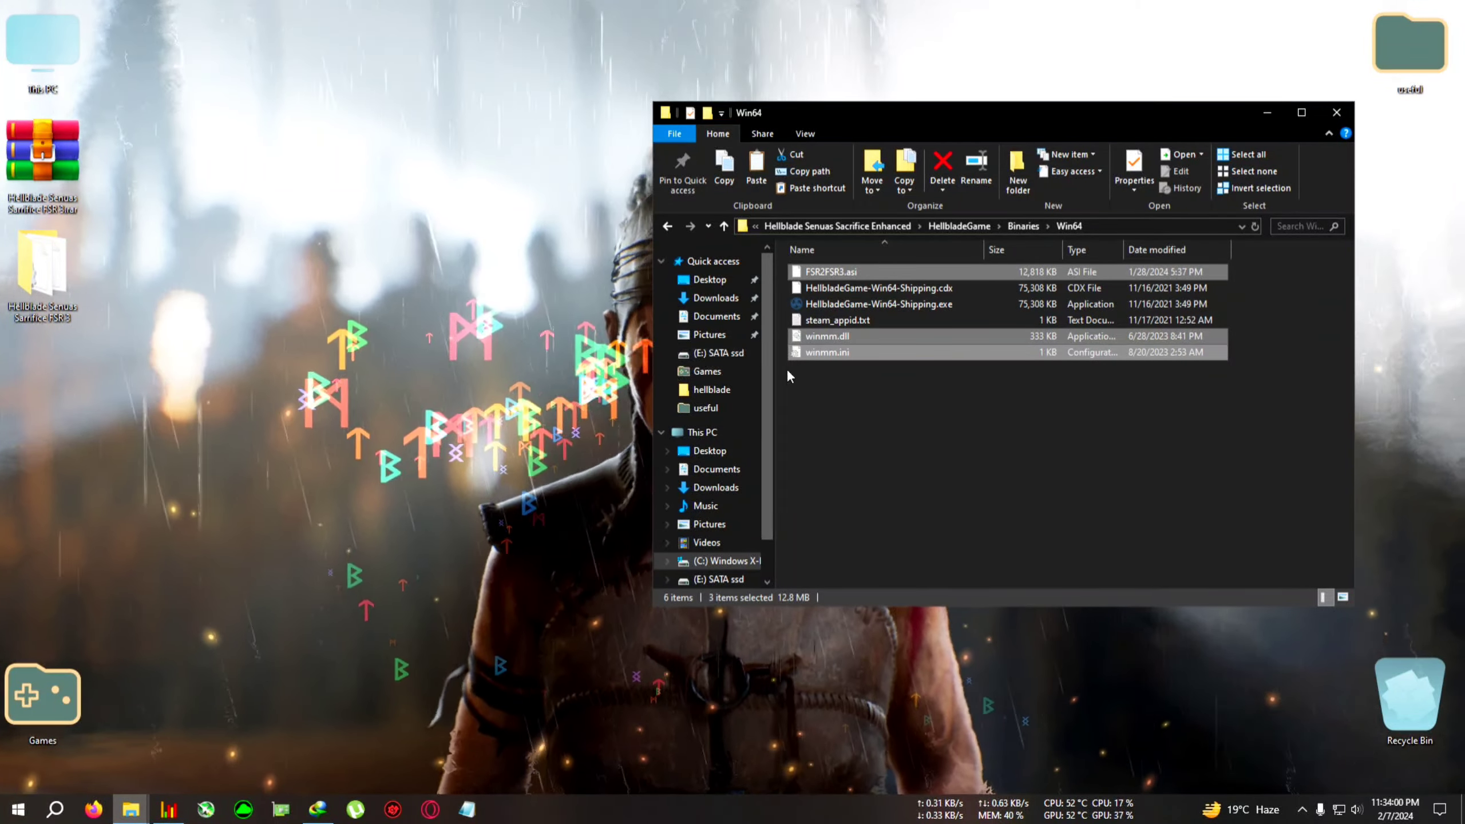
Step: Run the game once to generate fsr2fsr3.config.toml, then open that config in Notepad
double_click(878, 303)
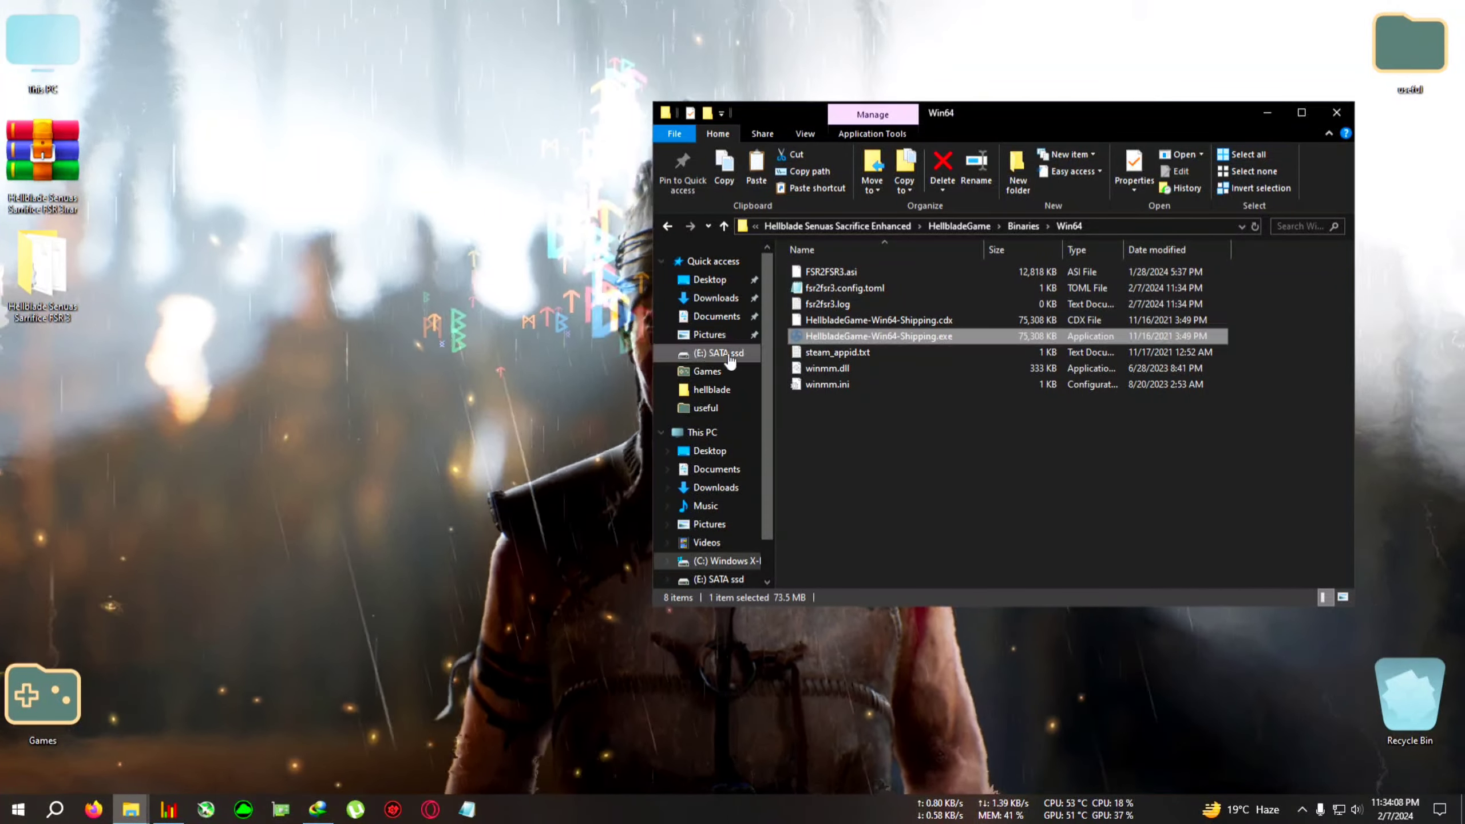
mouse_move(844, 288)
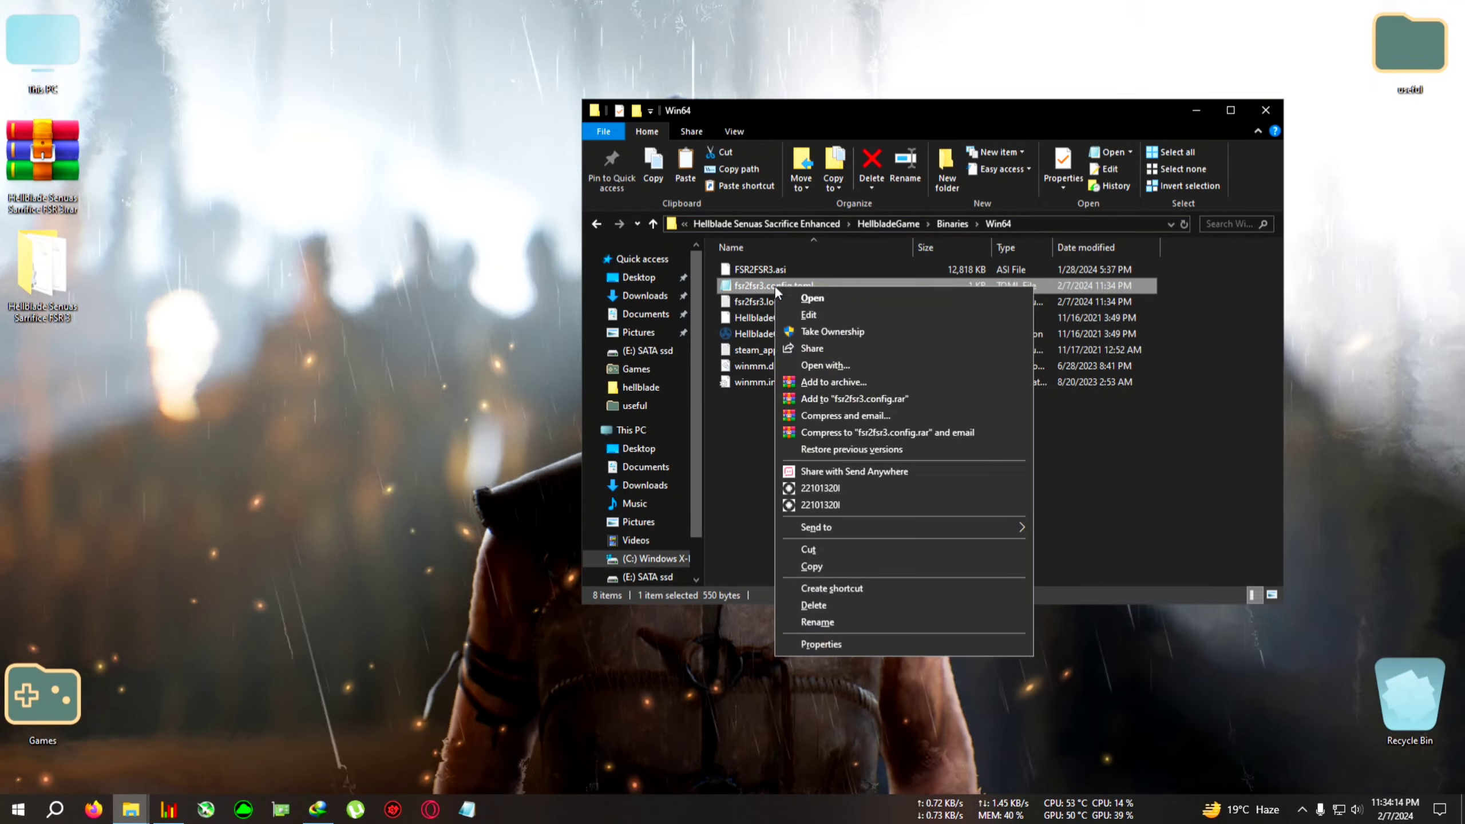
mouse_move(819, 315)
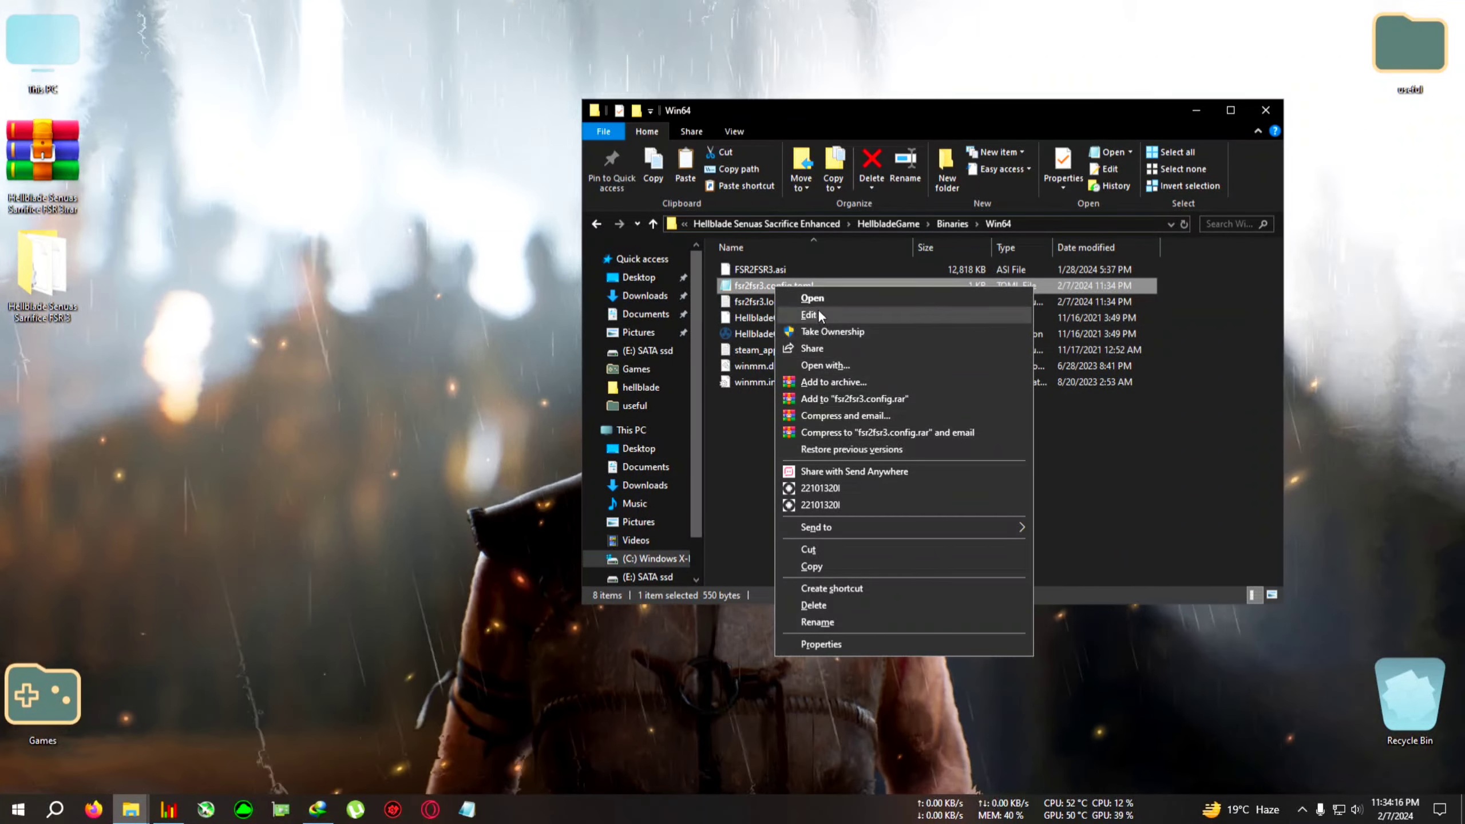
click(825, 365)
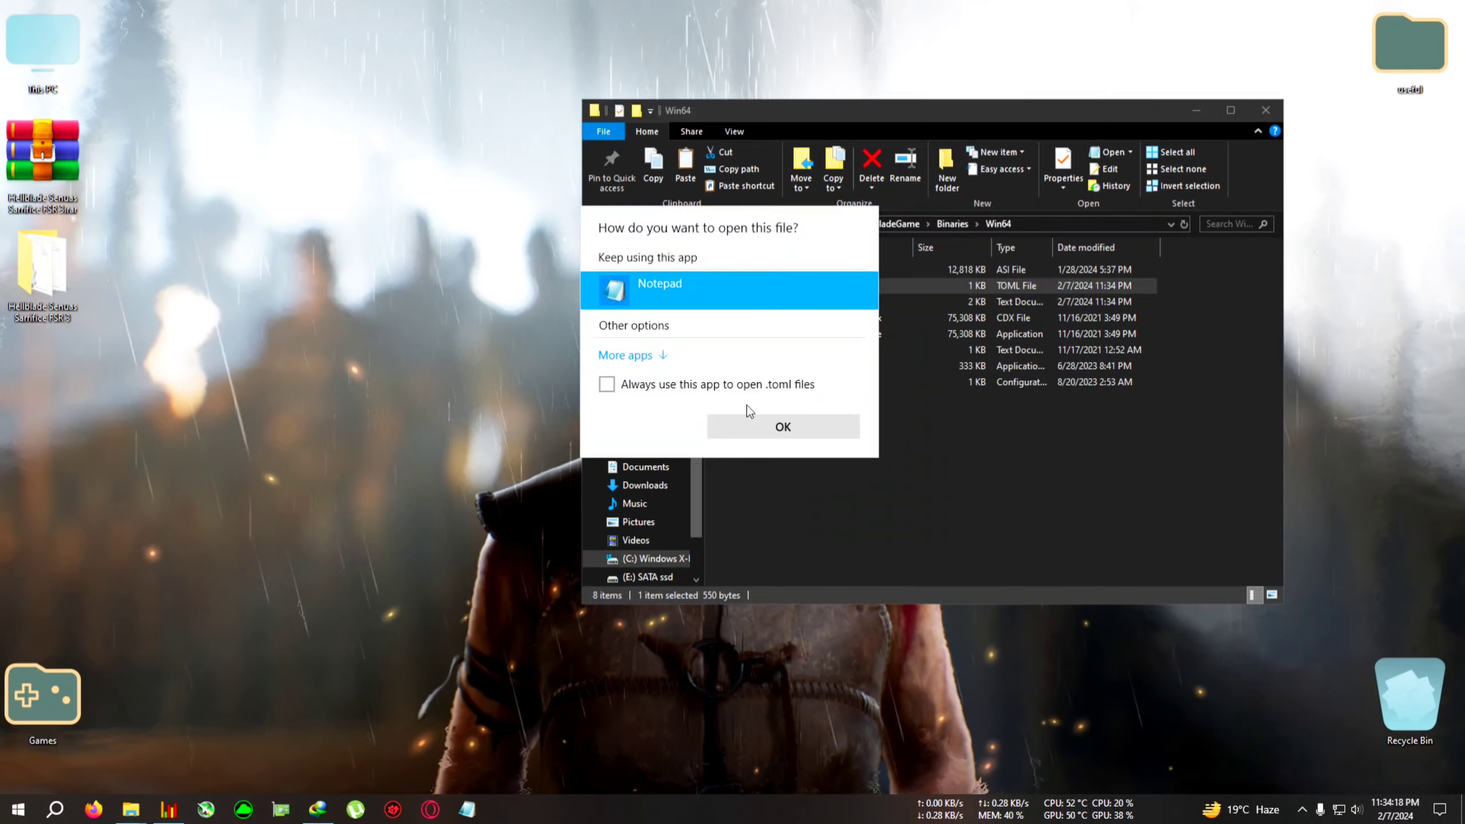
click(782, 426)
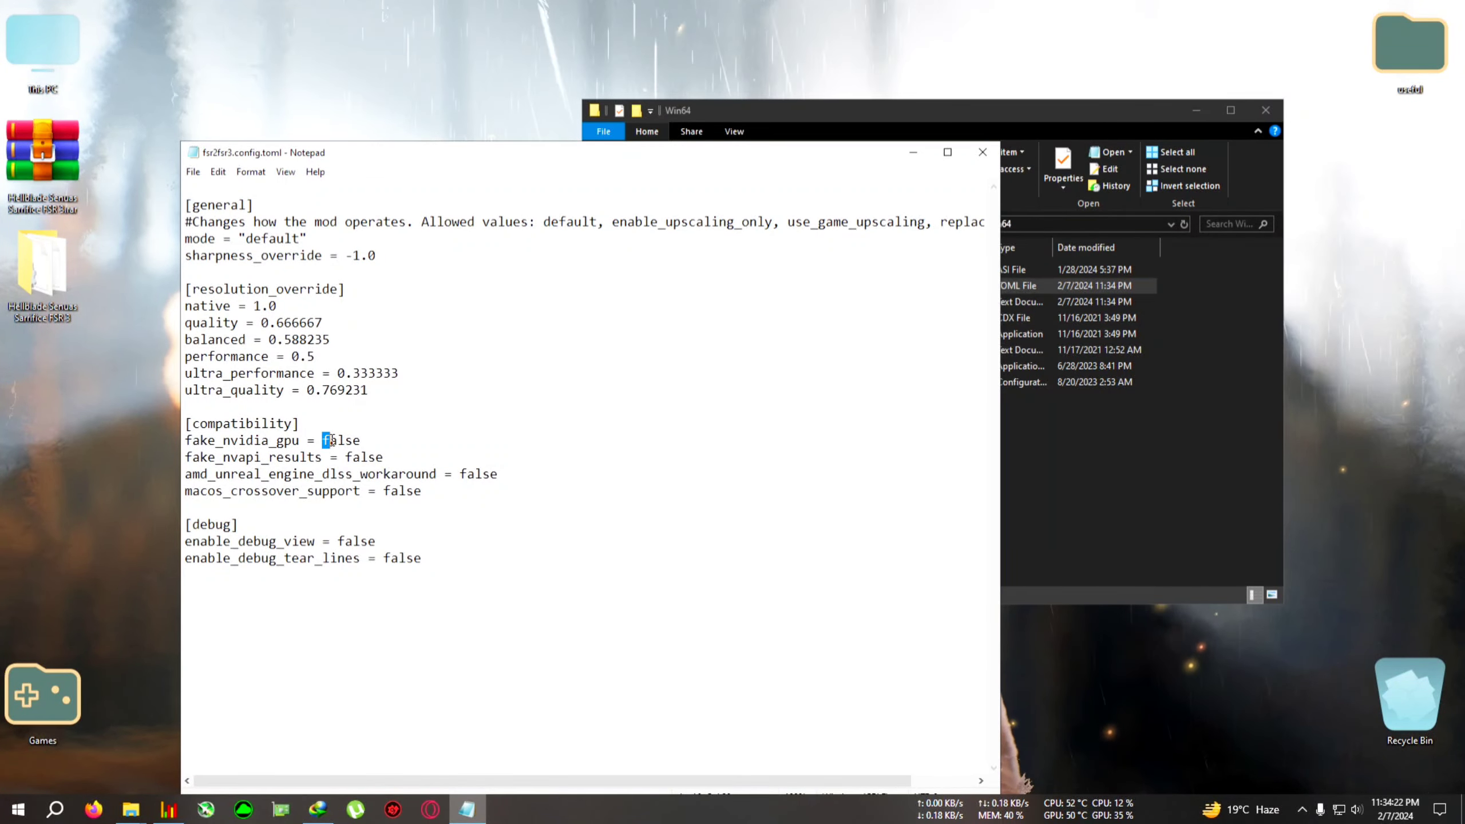
Step: Change fake_nvidia_gpu and fake_nvapi_results from false to true, then save and close Notepad
text(t)
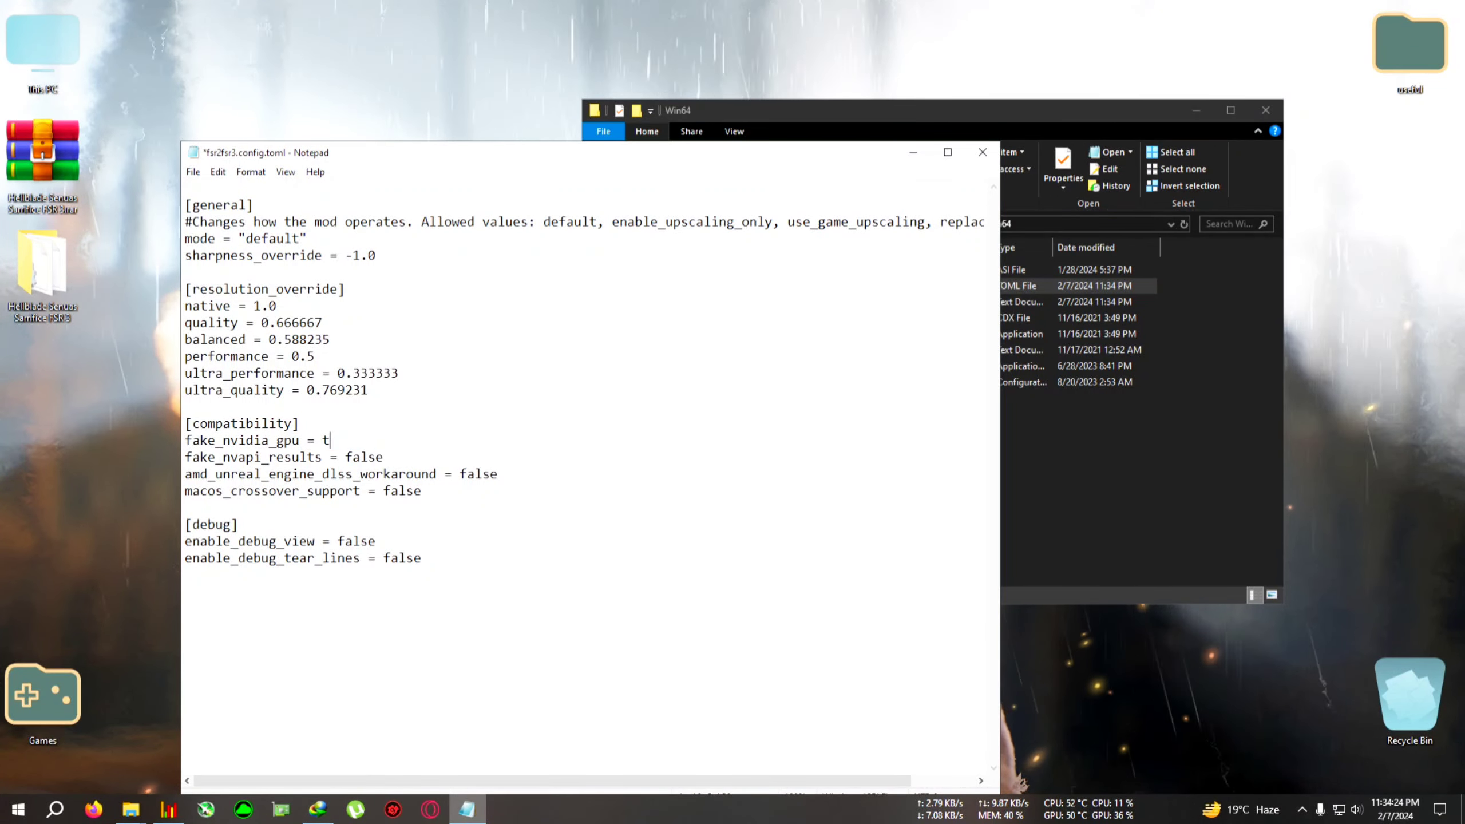
text(rue)
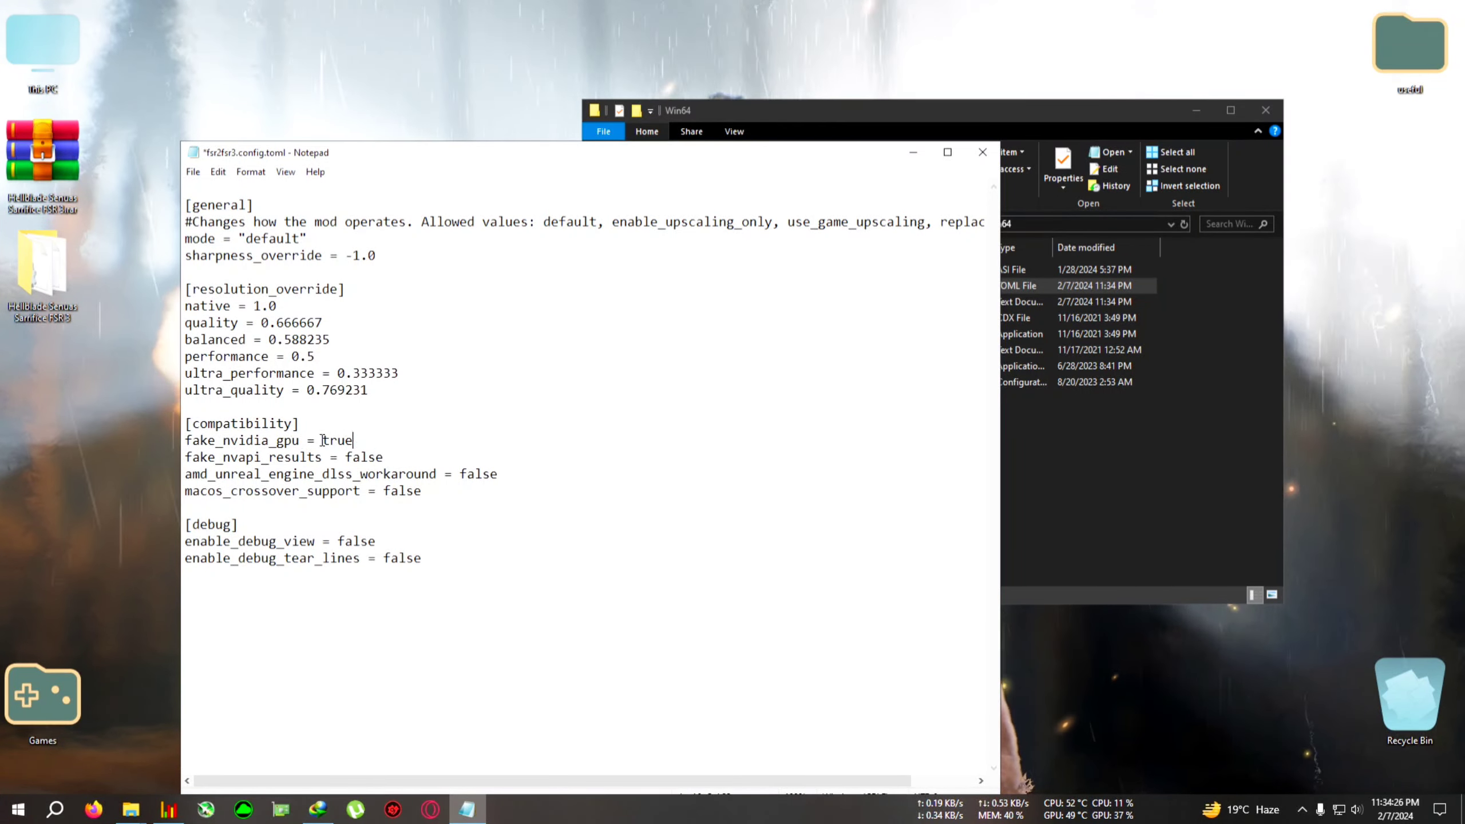
double_click(363, 457)
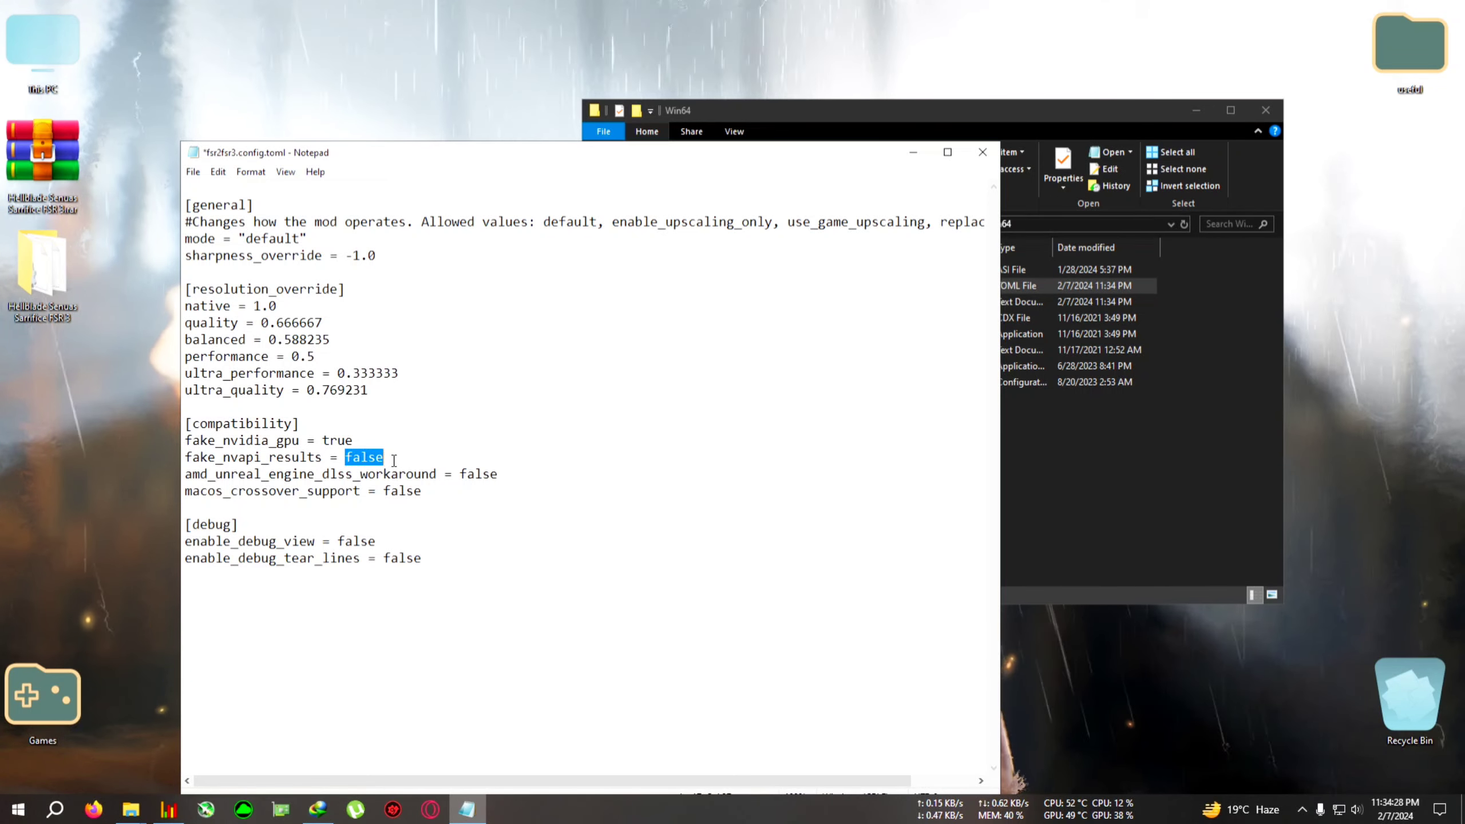
text(tr)
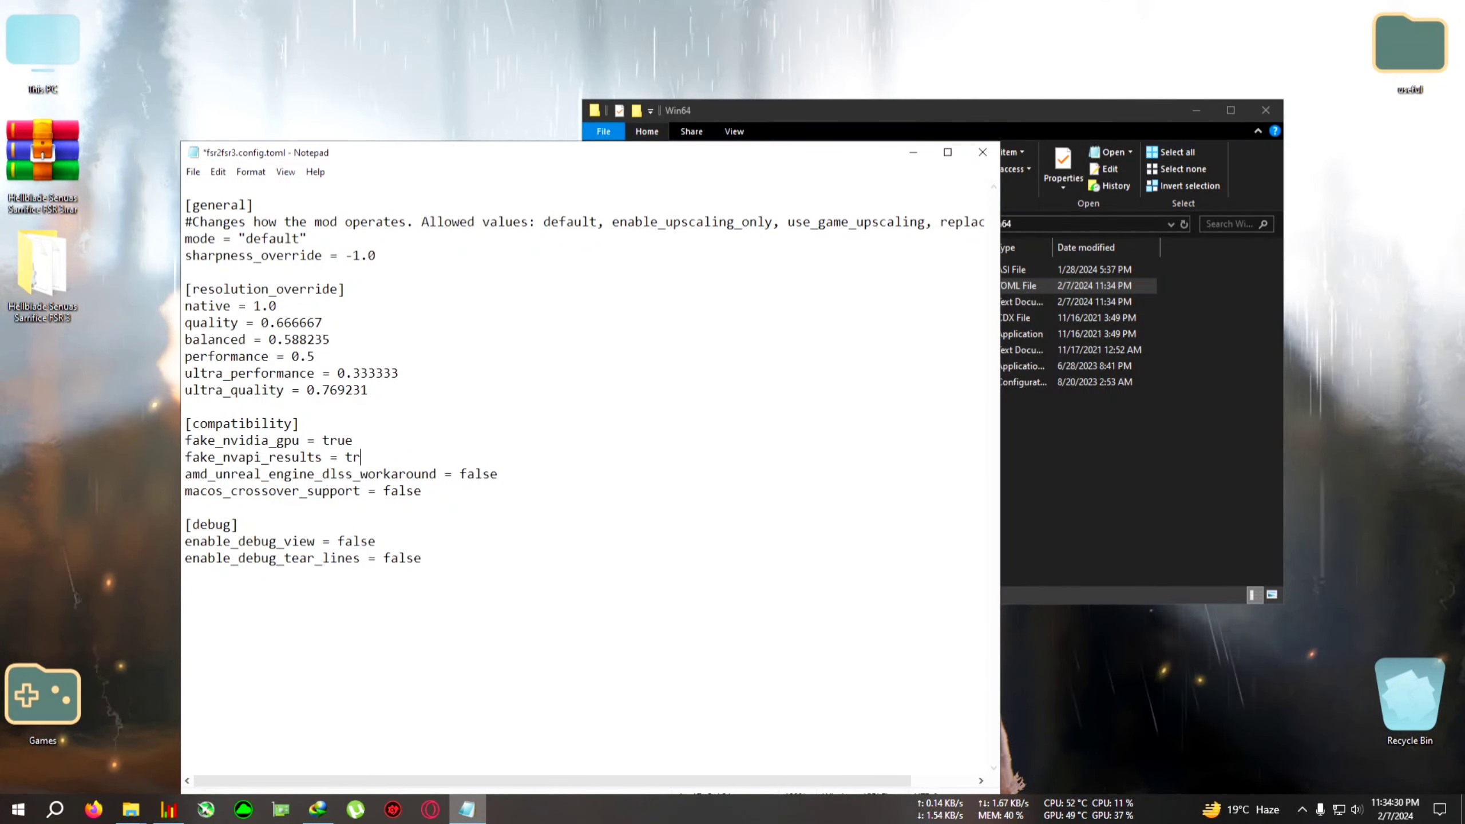
text(ue)
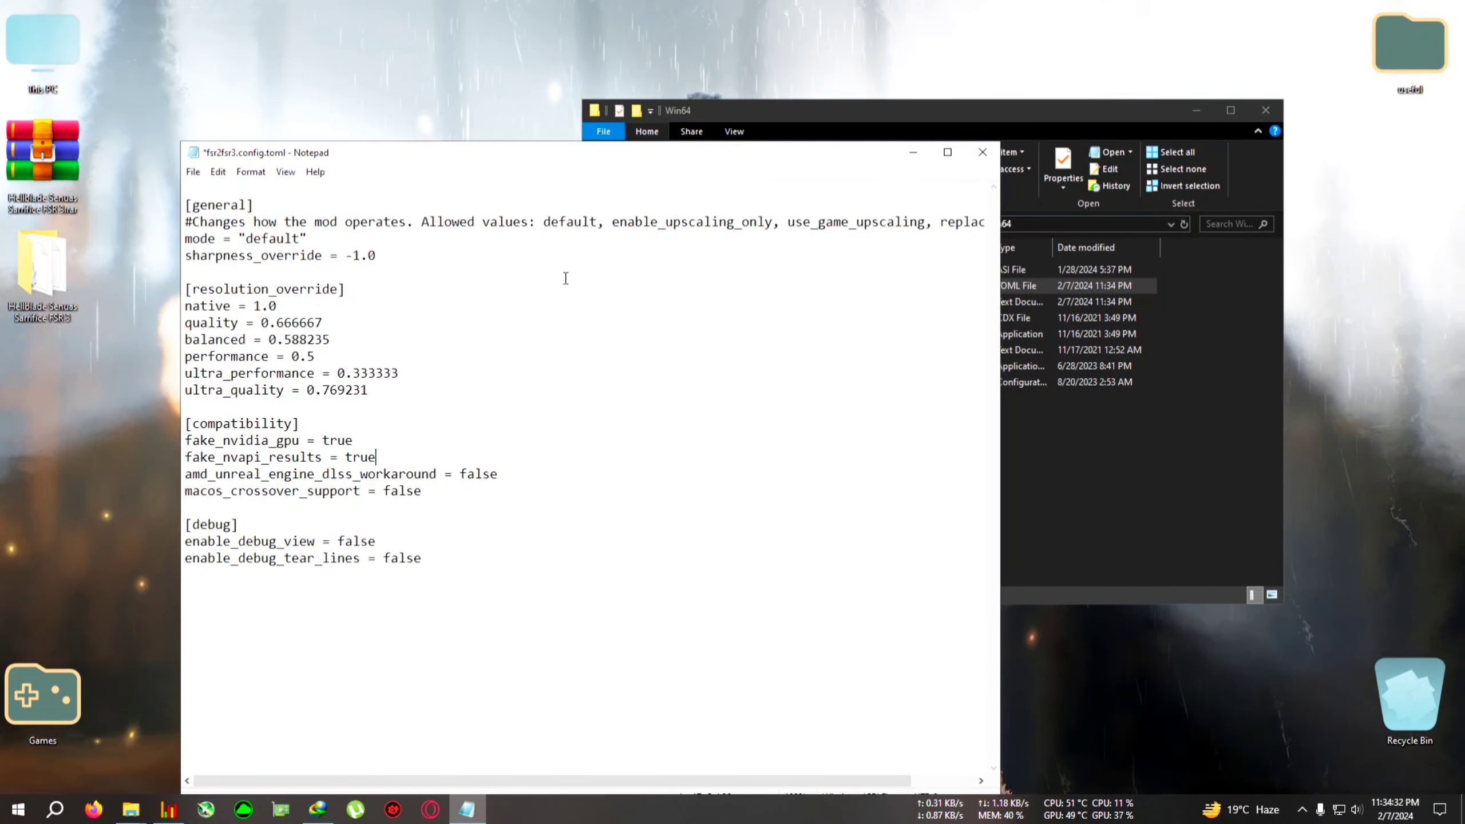
drag(269, 152, 269, 114)
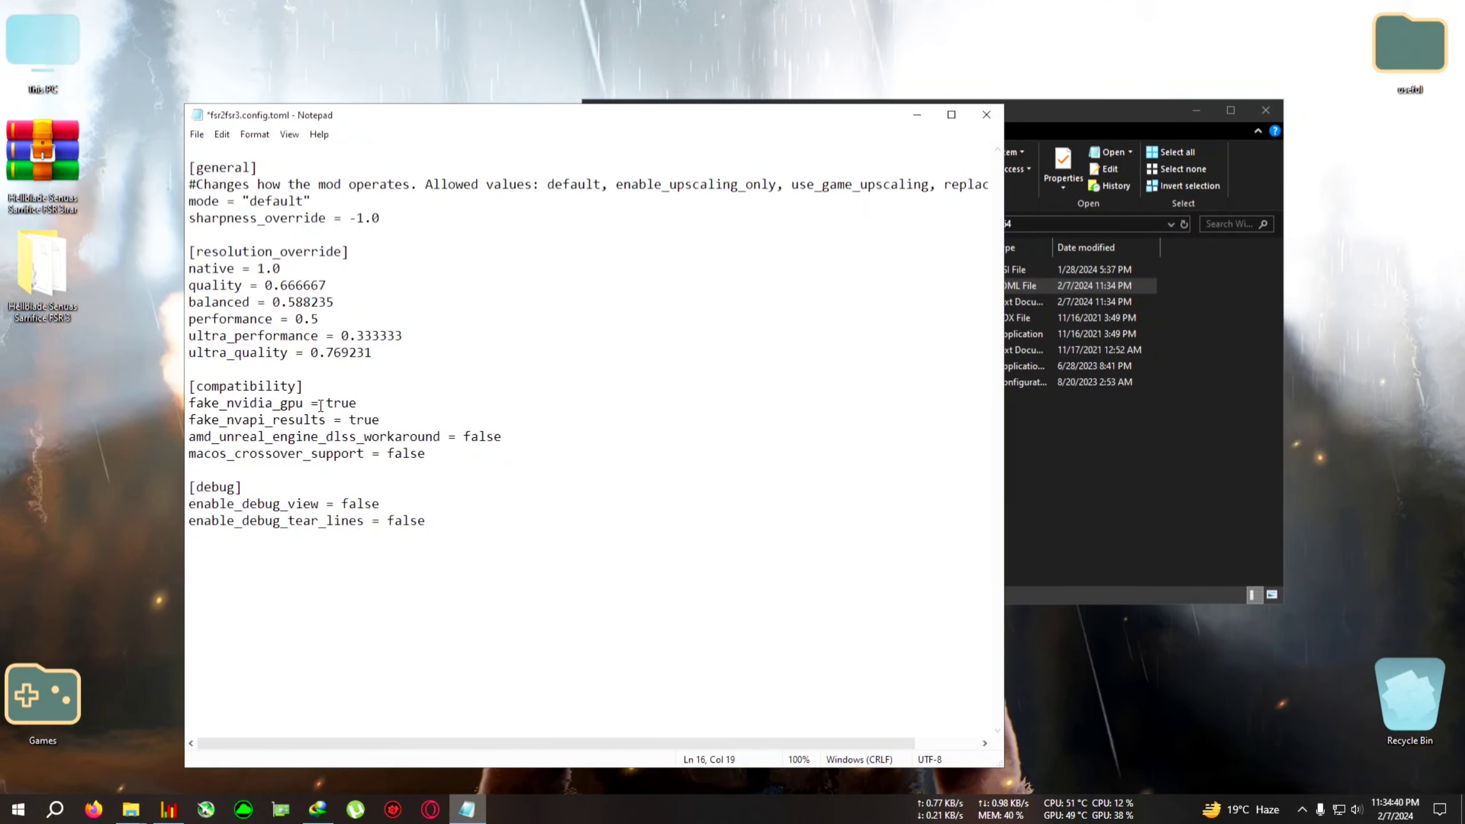
click(350, 419)
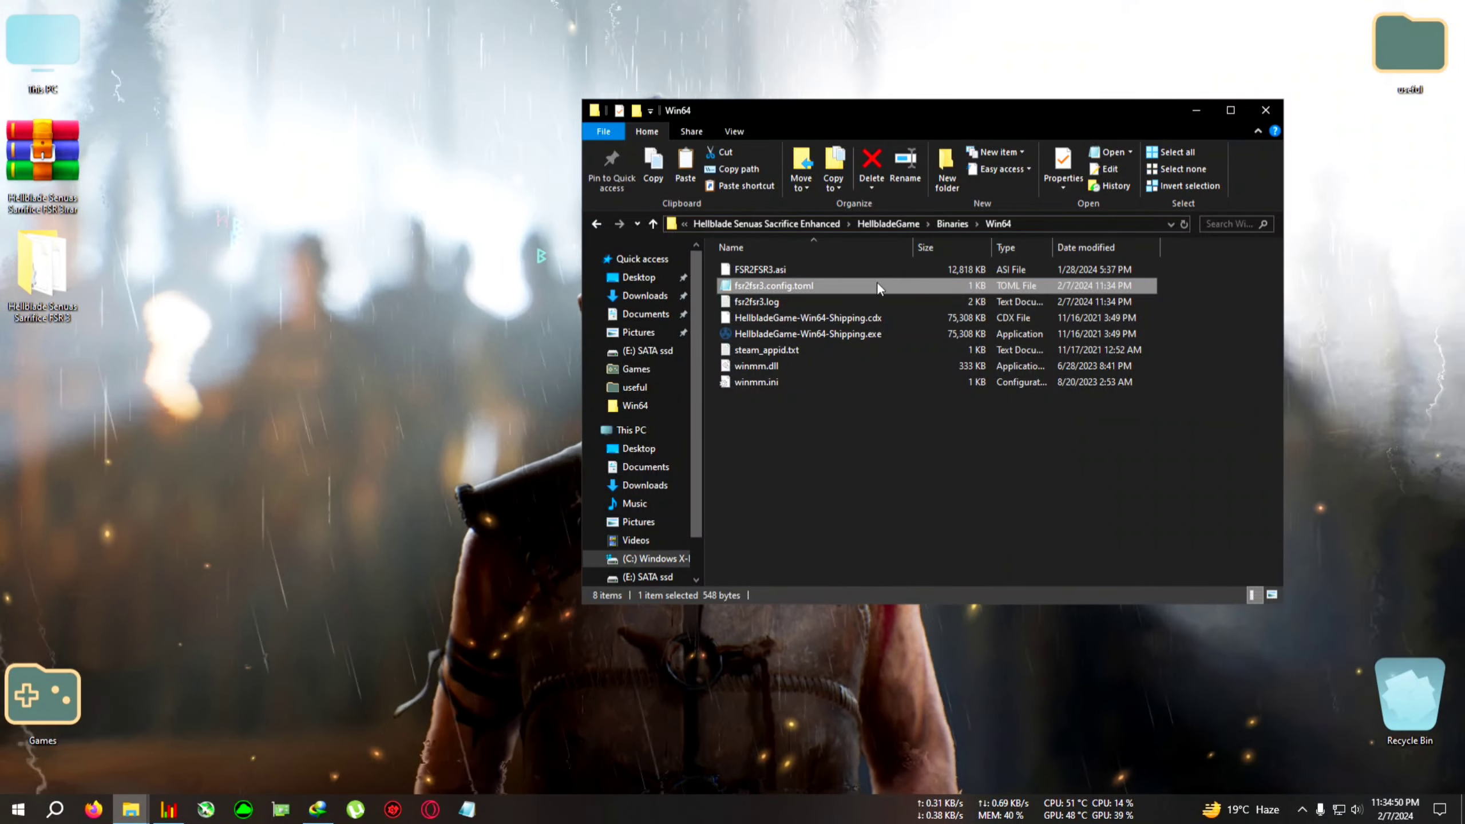
Step: Start HellbladeGame-Win64-Shipping.exe from the Win64 folder
double_click(807, 334)
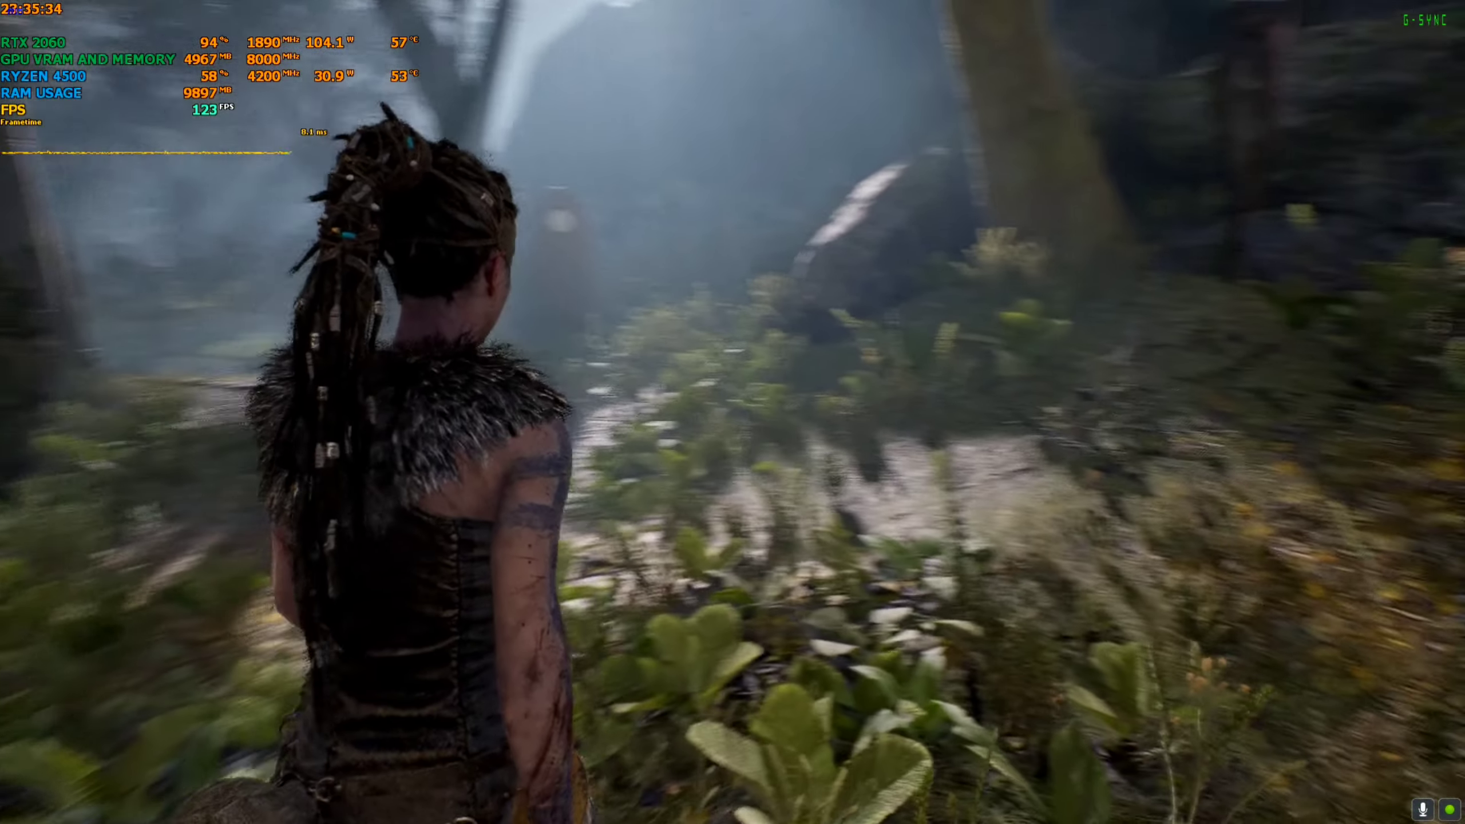
mouse_move(733, 412)
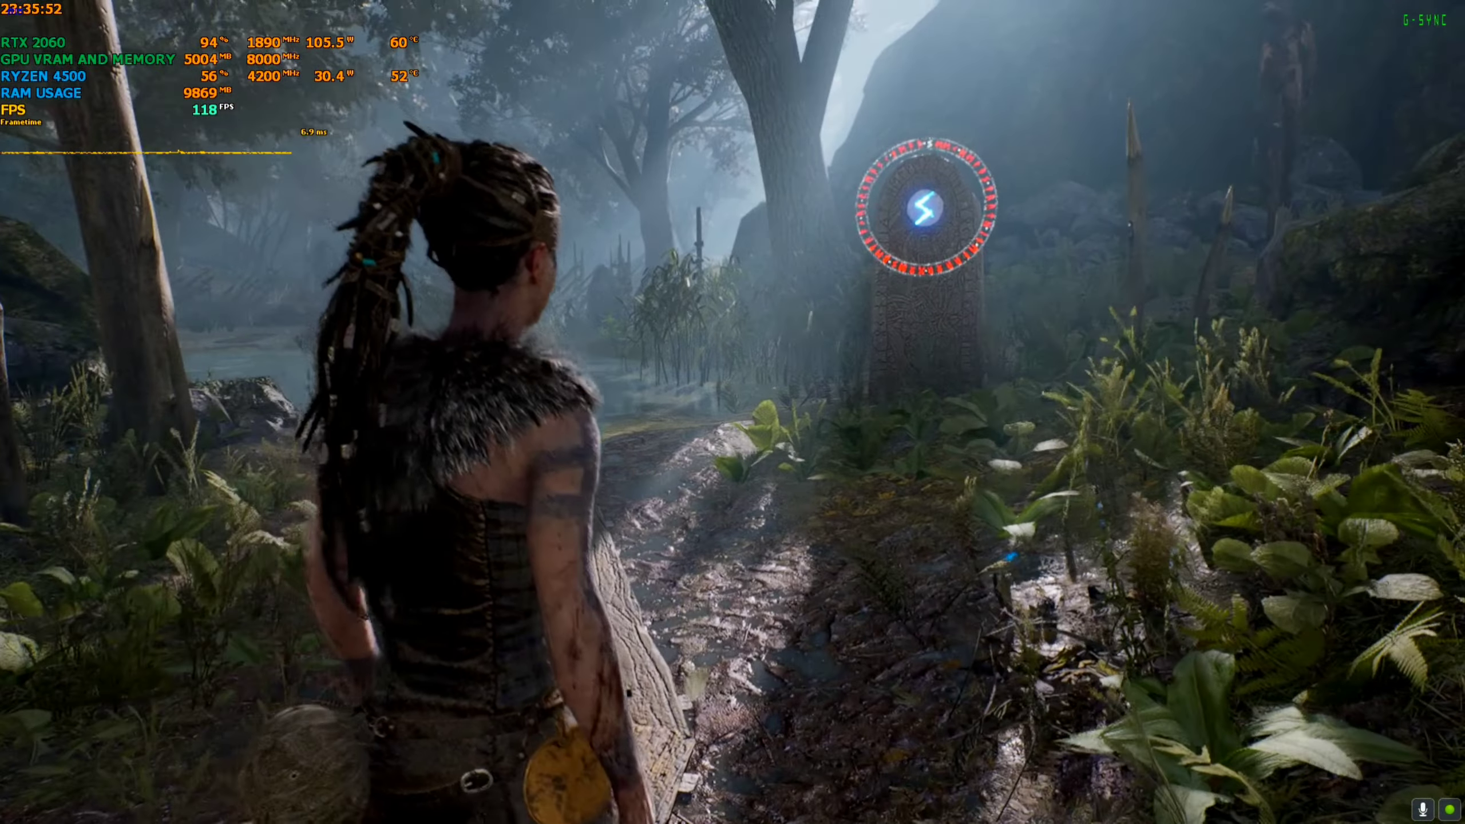
Step: Pause and switch the upscaling mode to AMD FSR Quality in Graphics settings
key(Escape)
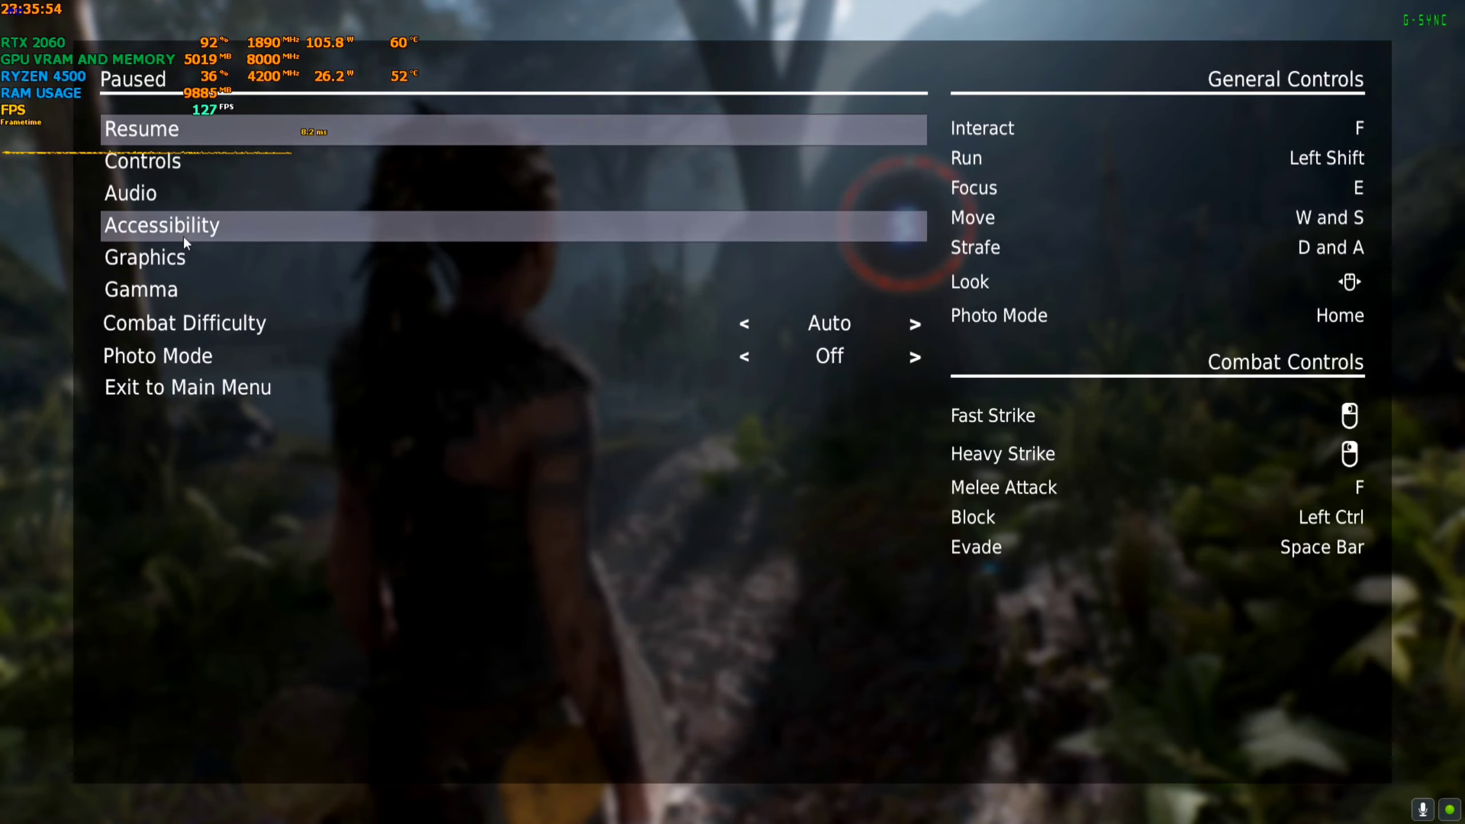
click(146, 257)
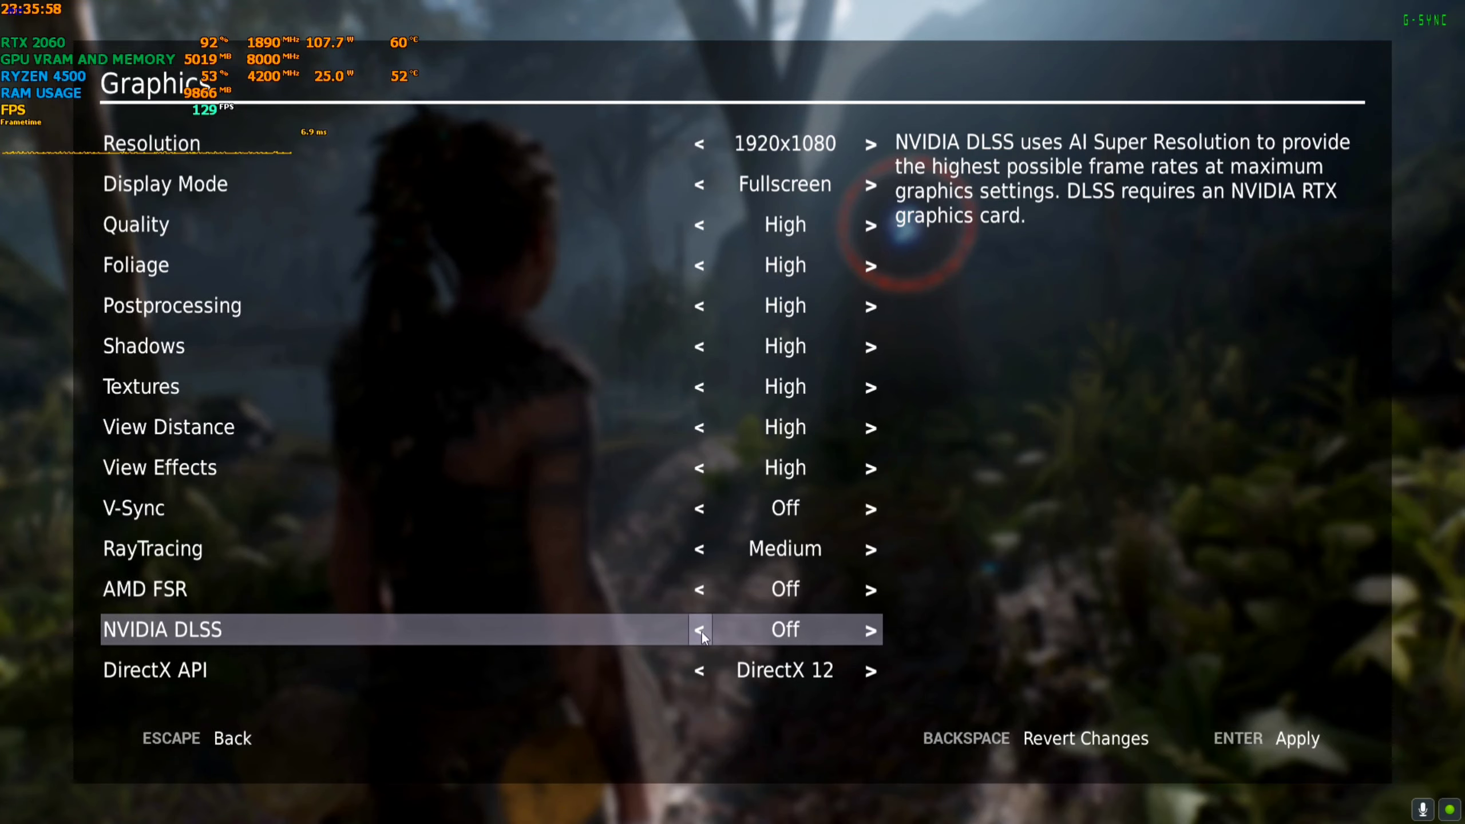
click(869, 589)
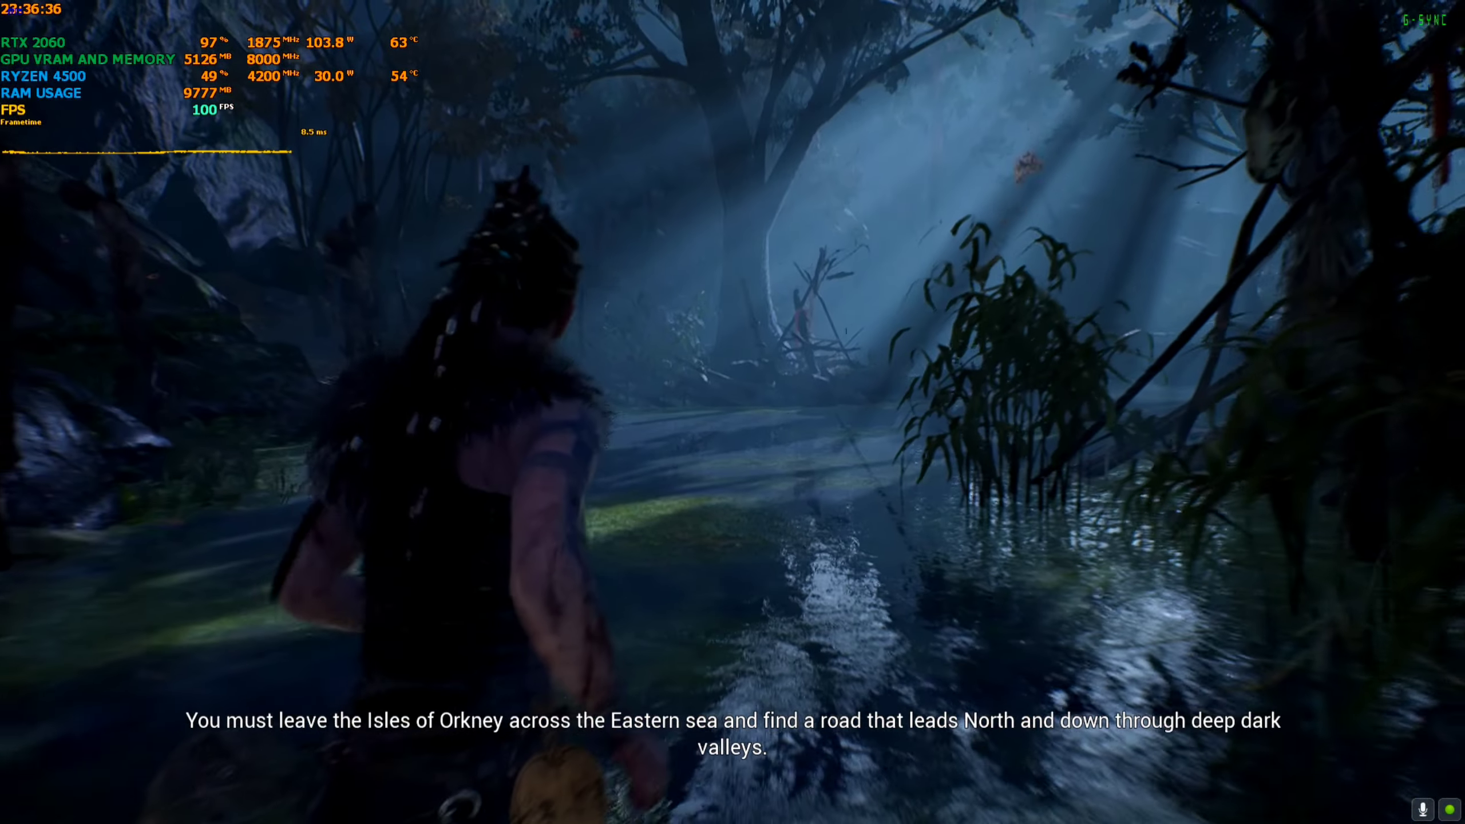
key(Escape)
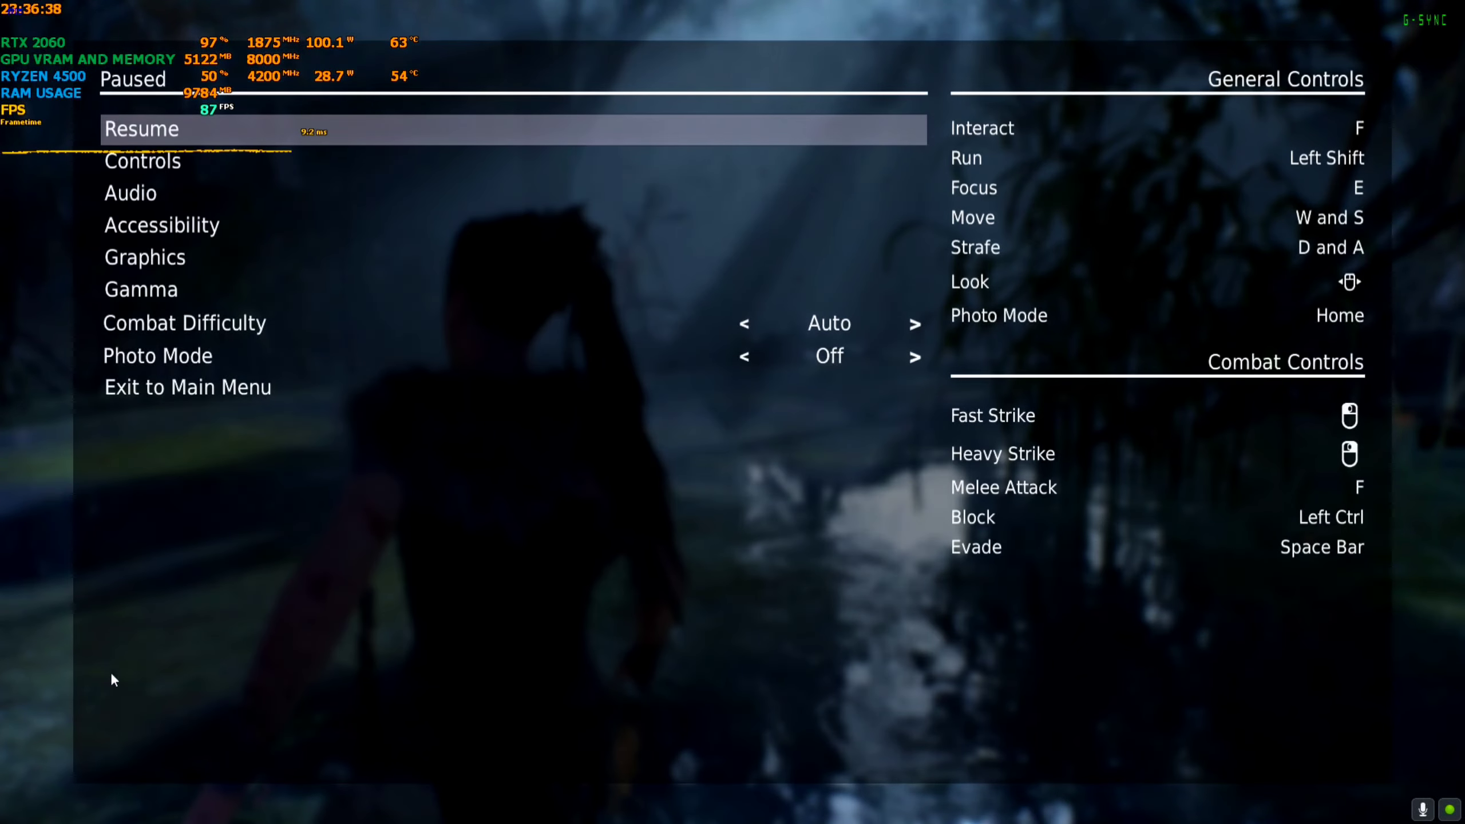
click(145, 257)
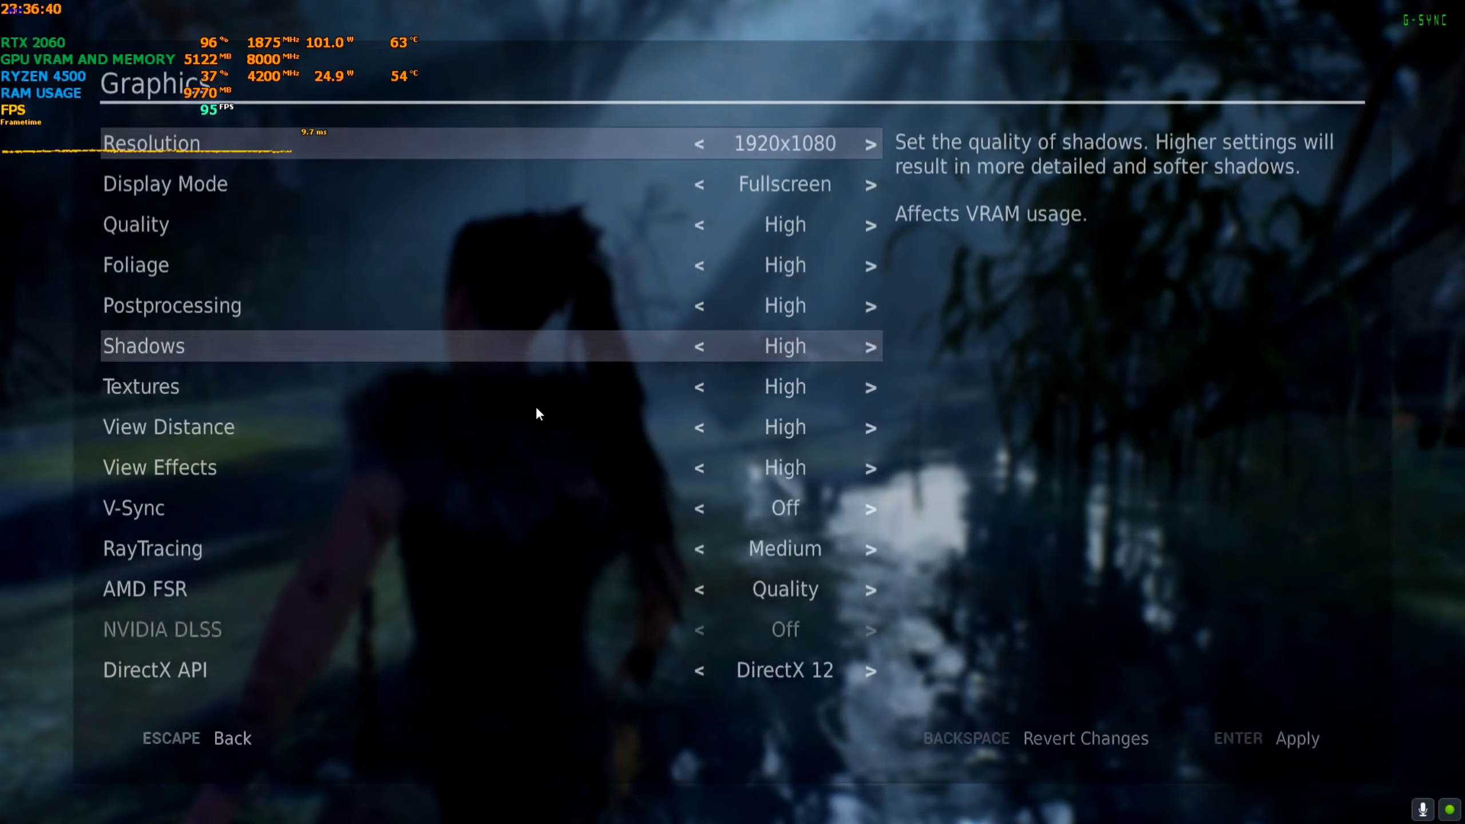
click(699, 548)
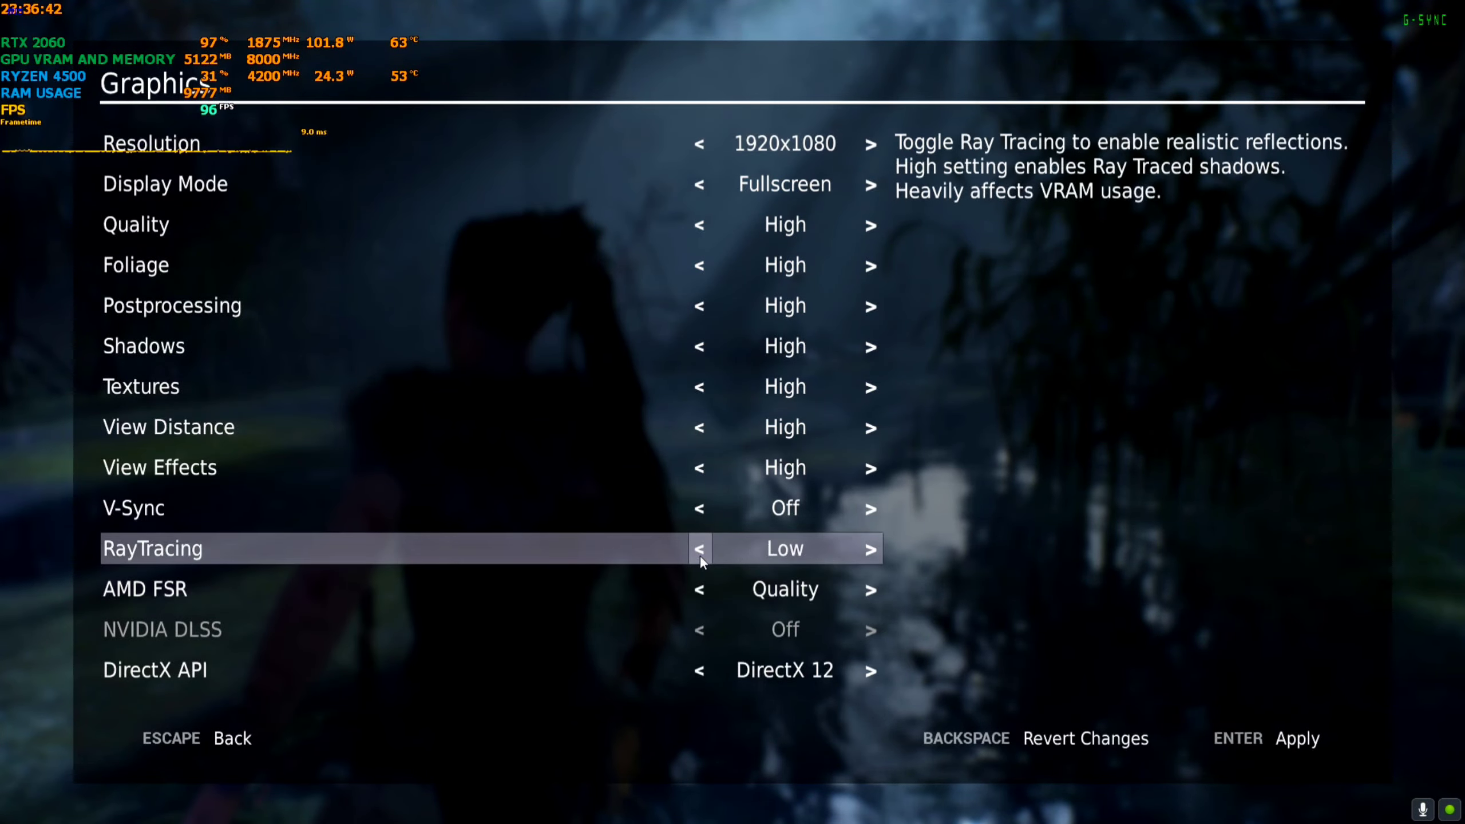
click(867, 549)
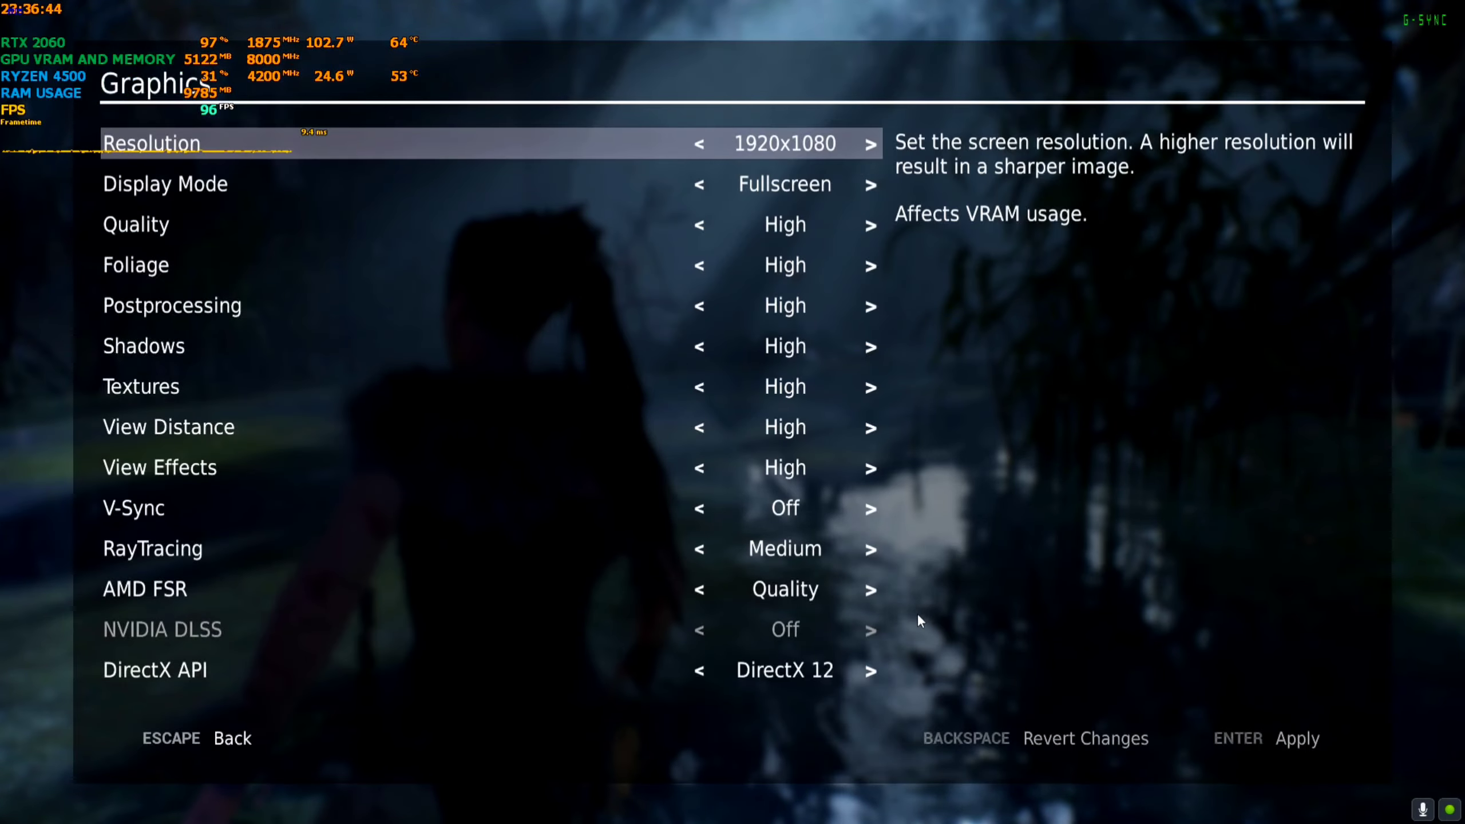
key(Escape)
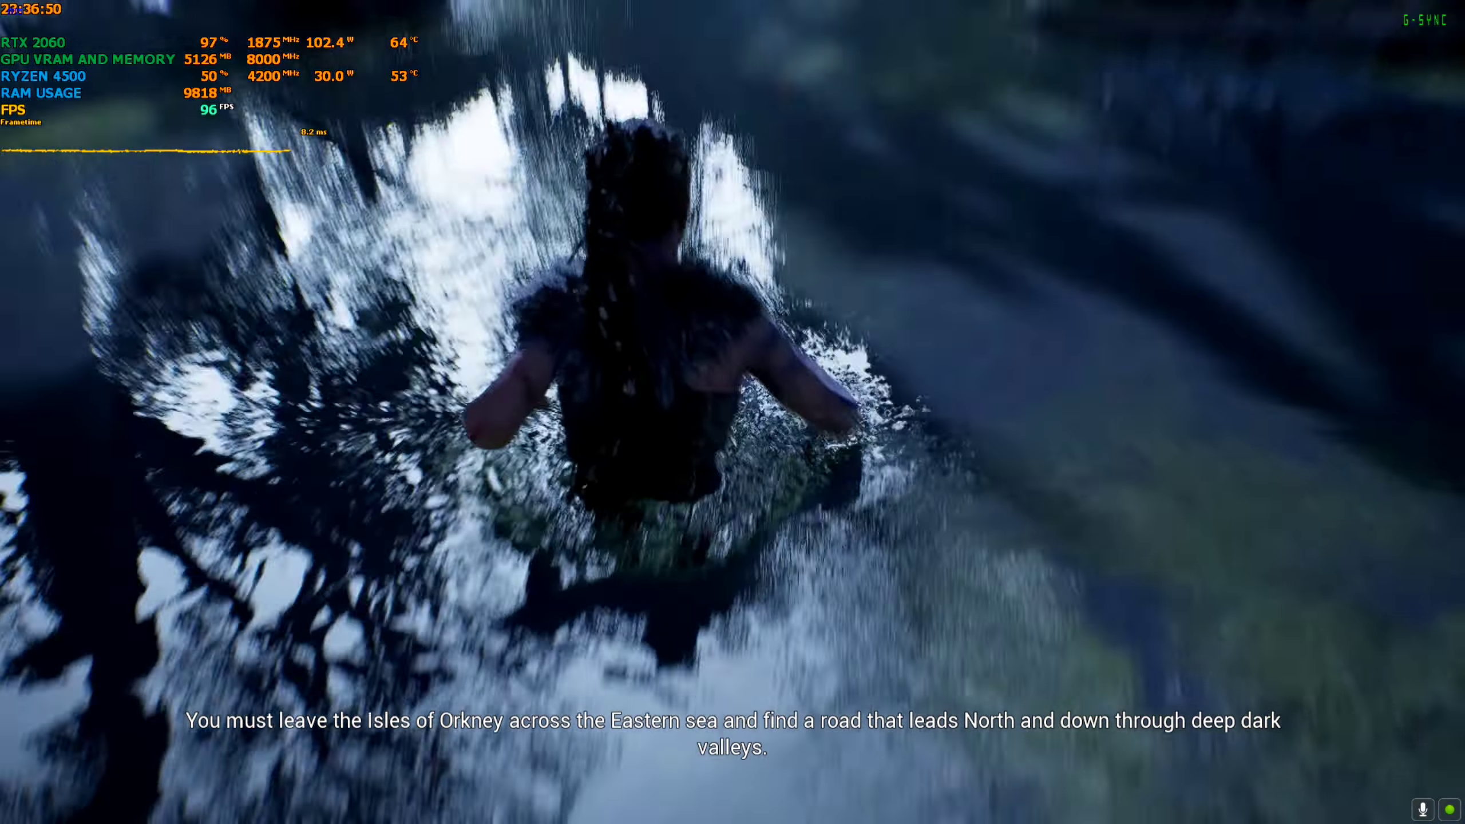
Step: Switch RayTracing Off in Graphics, apply it, and back out to the pause menu
key(Escape)
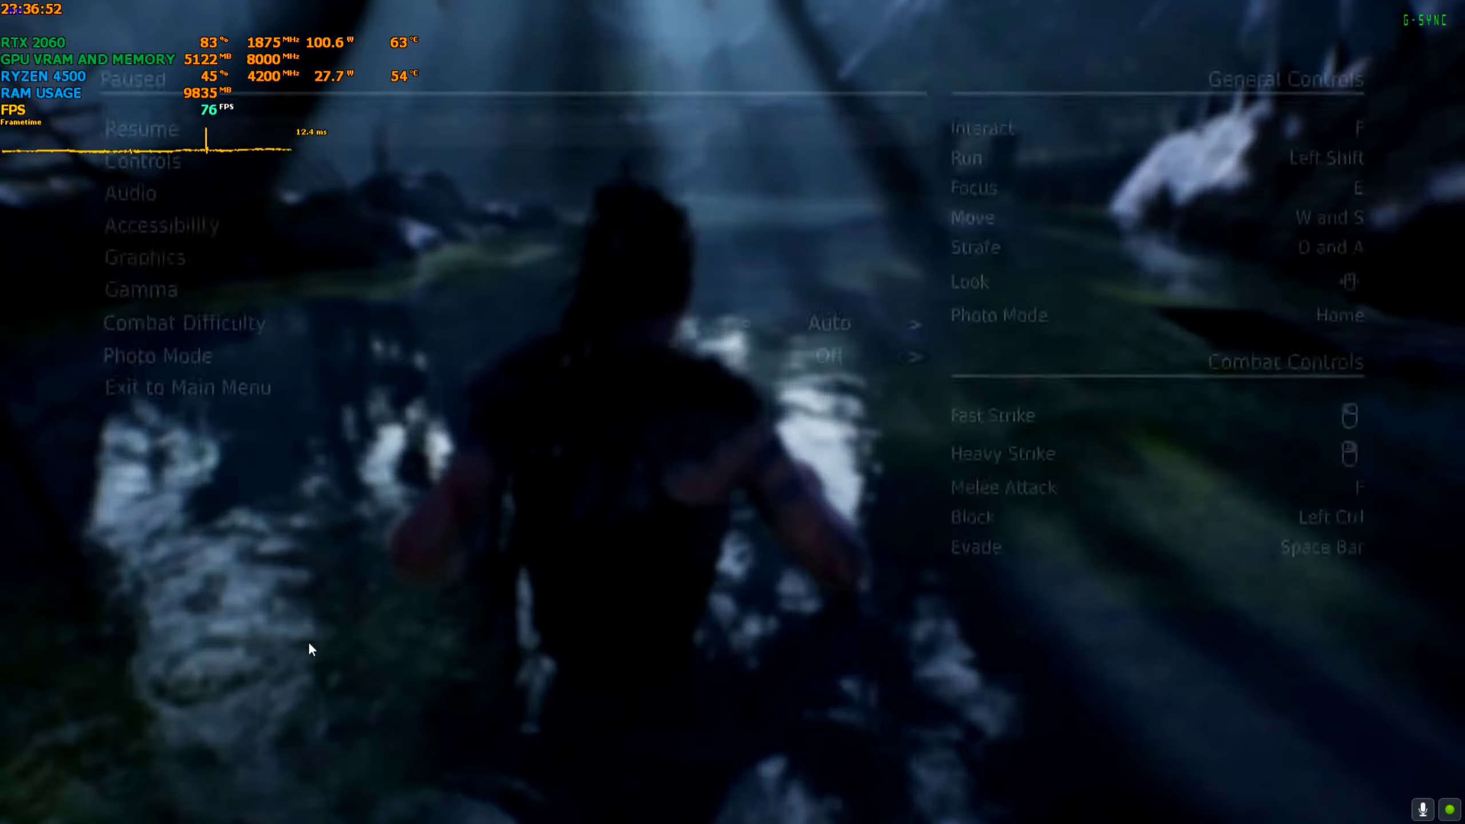
click(146, 257)
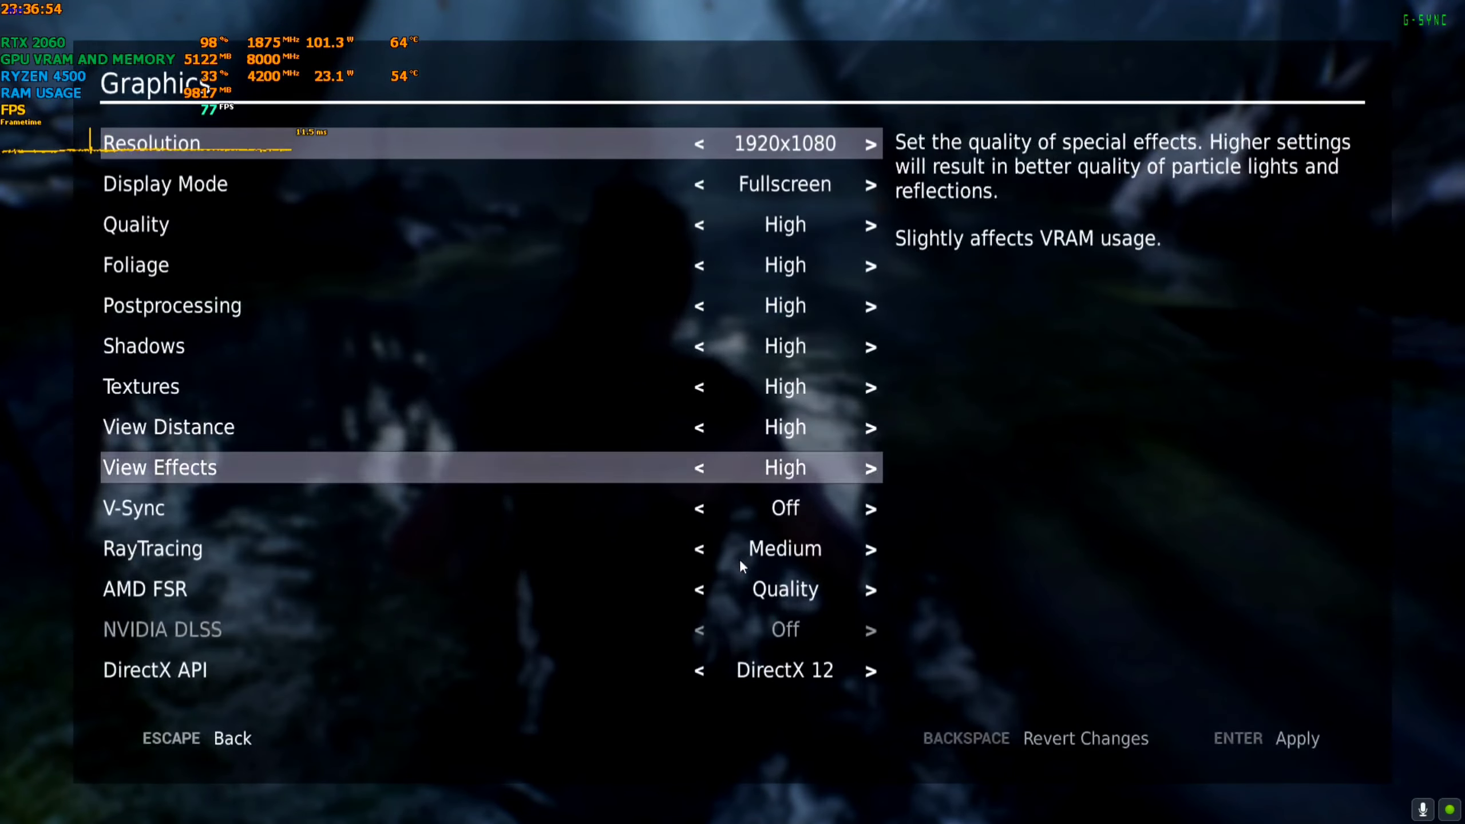
click(699, 548)
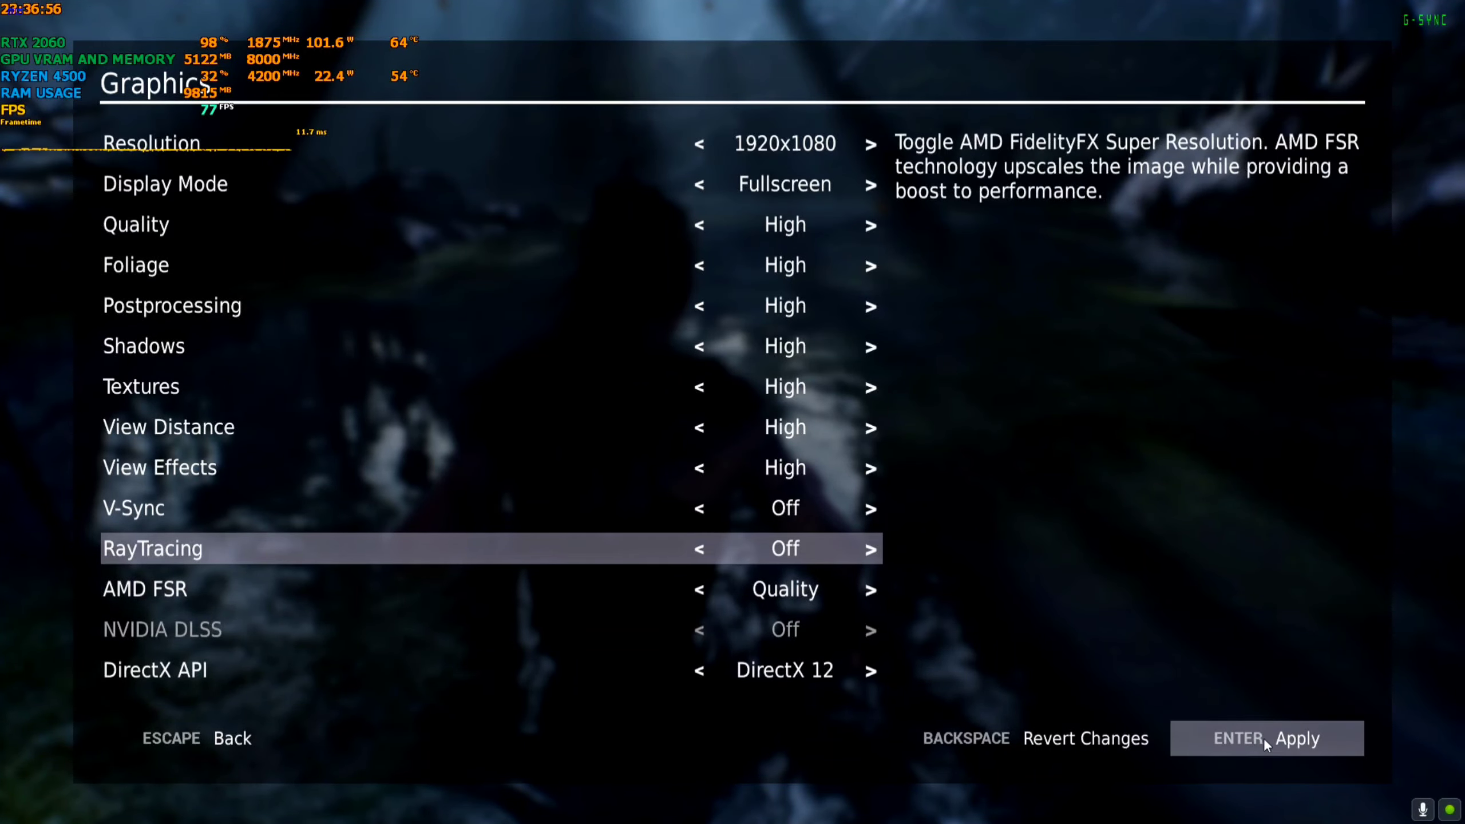
click(1266, 739)
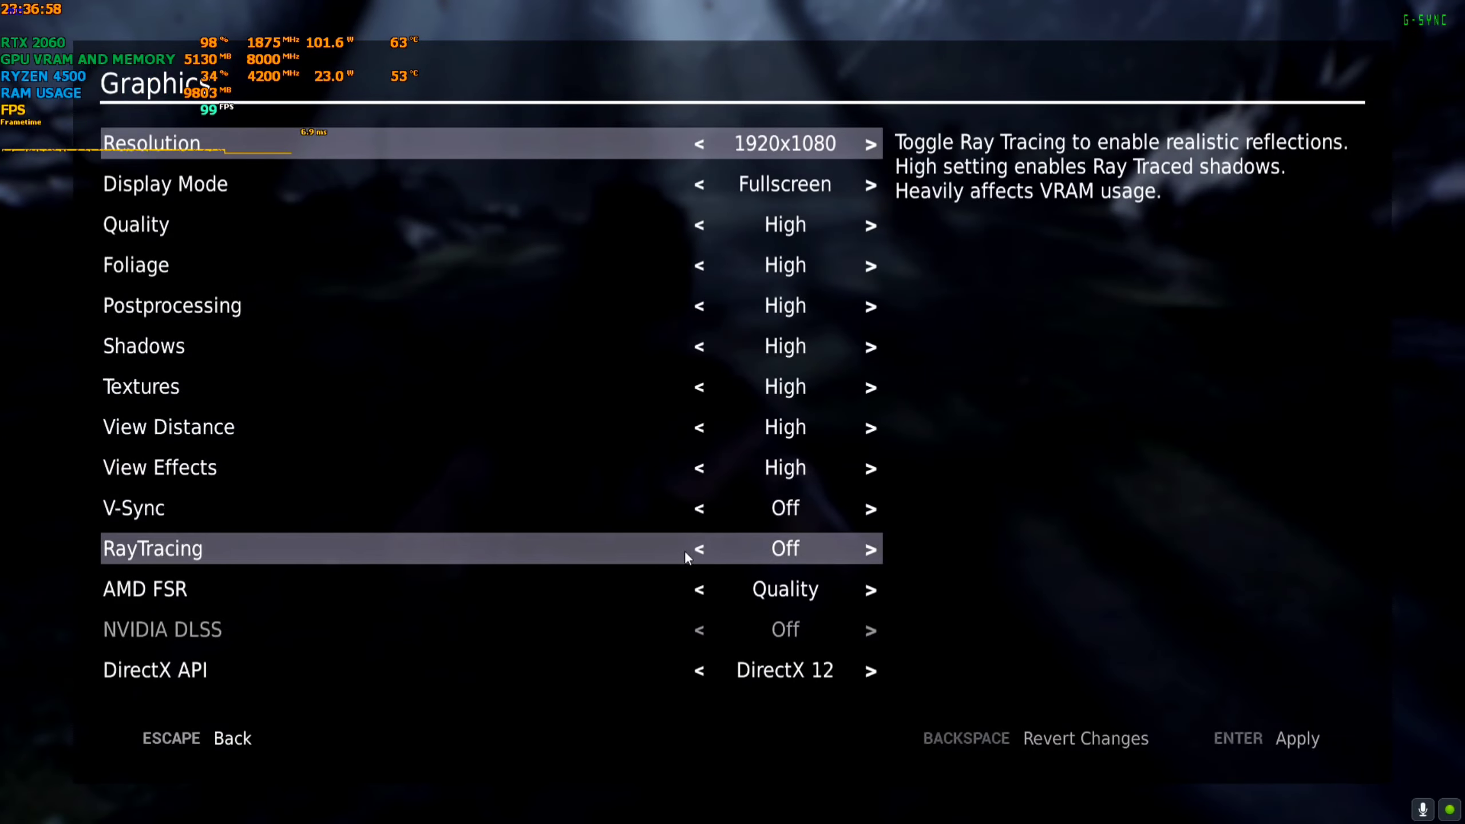
key(escape)
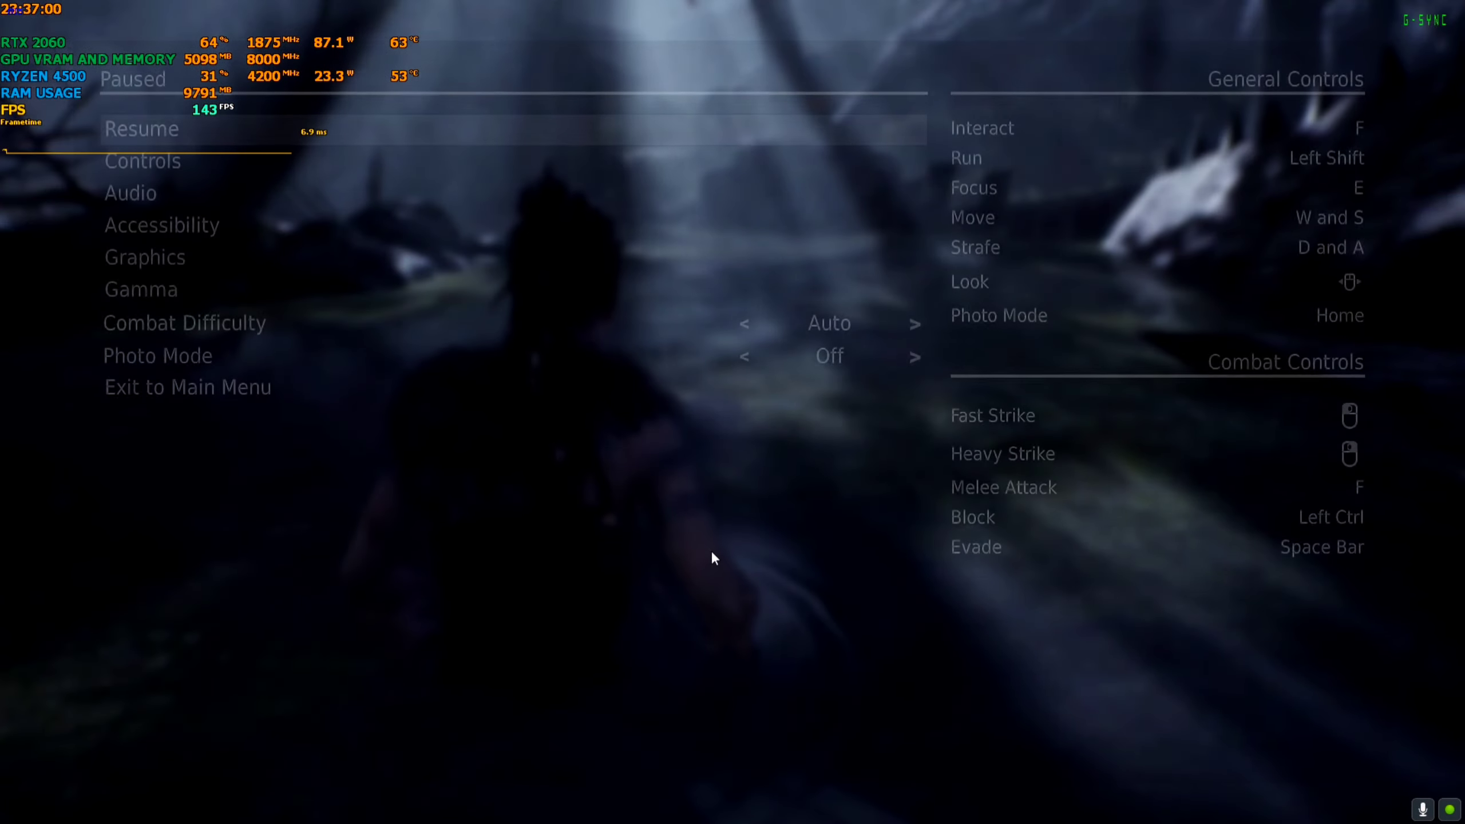